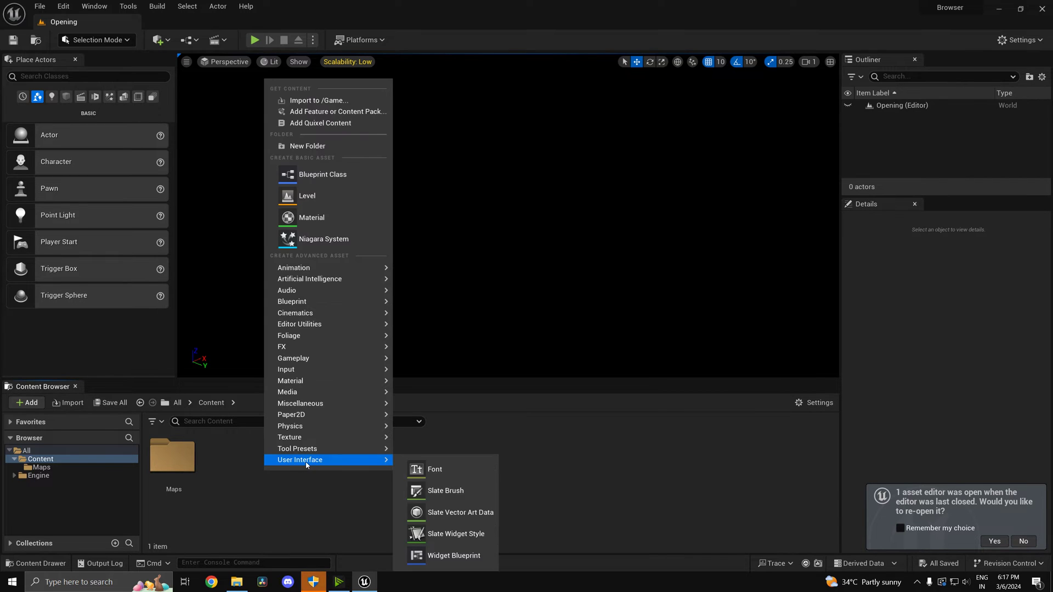
Create a new Widget Blueprint and undo the Button briefly added to its canvas
{"action": "left_click", "coordinate": [453, 554]}
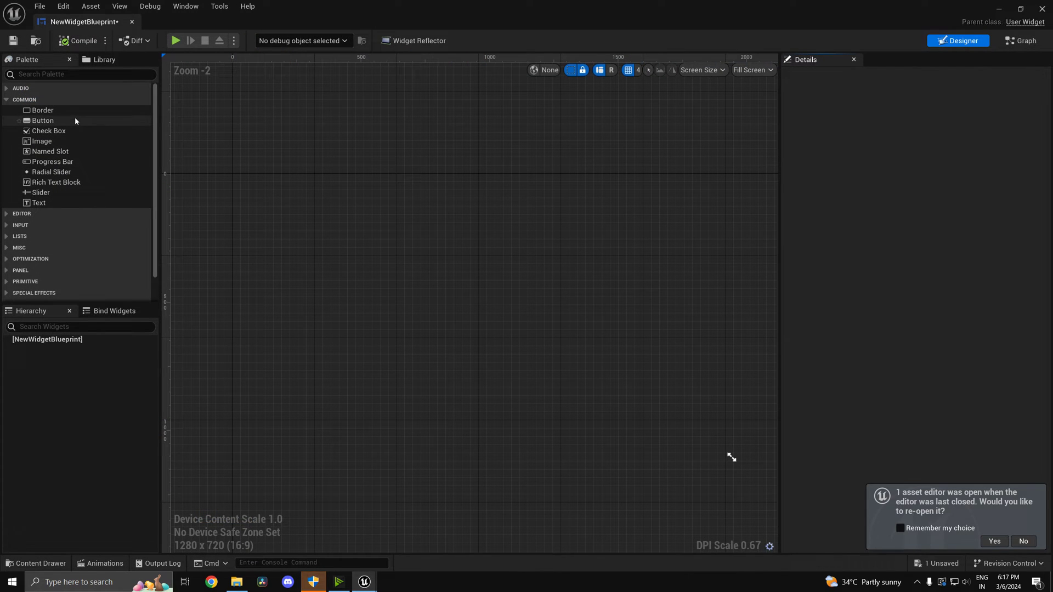
{"action": "mouse_move", "coordinate": [85, 130]}
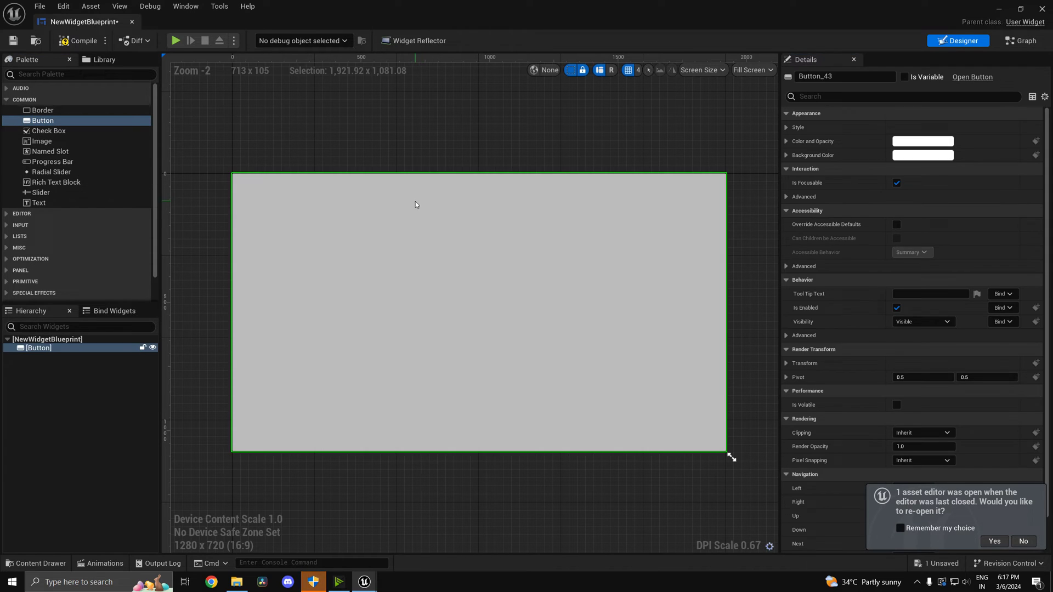
{"action": "key", "text": "ctrl+z"}
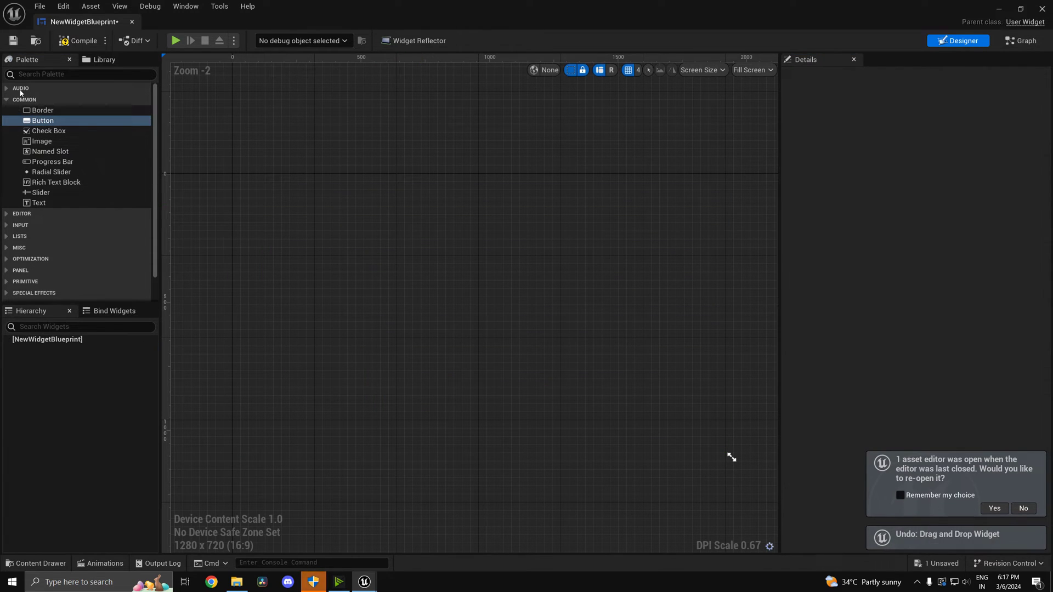
Try a Canvas Panel from the Palette search, leaving the widget hierarchy empty
{"action": "type", "text": "ca"}
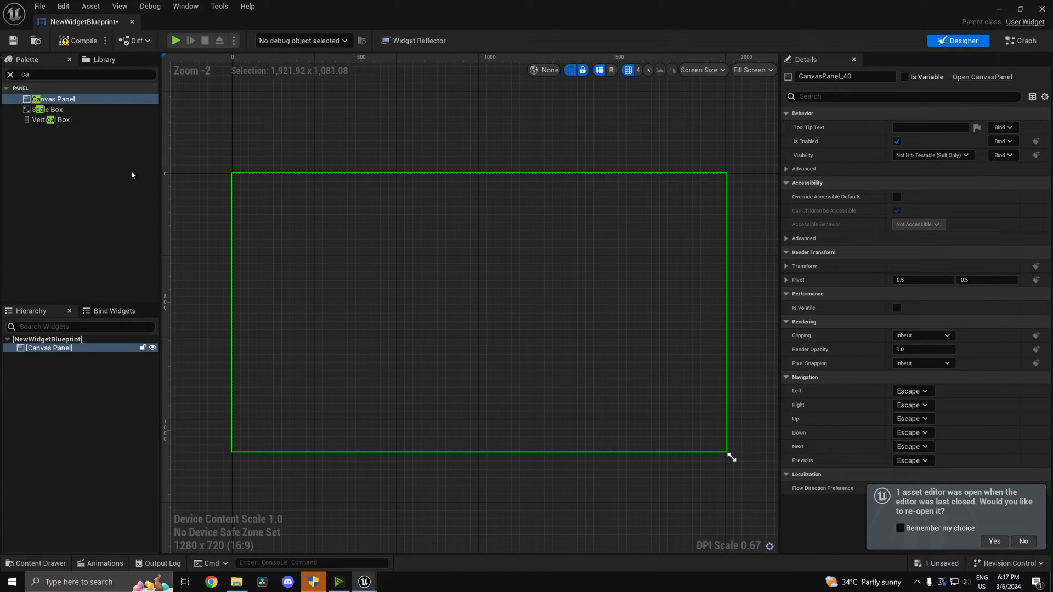
{"action": "left_click", "coordinate": [48, 348]}
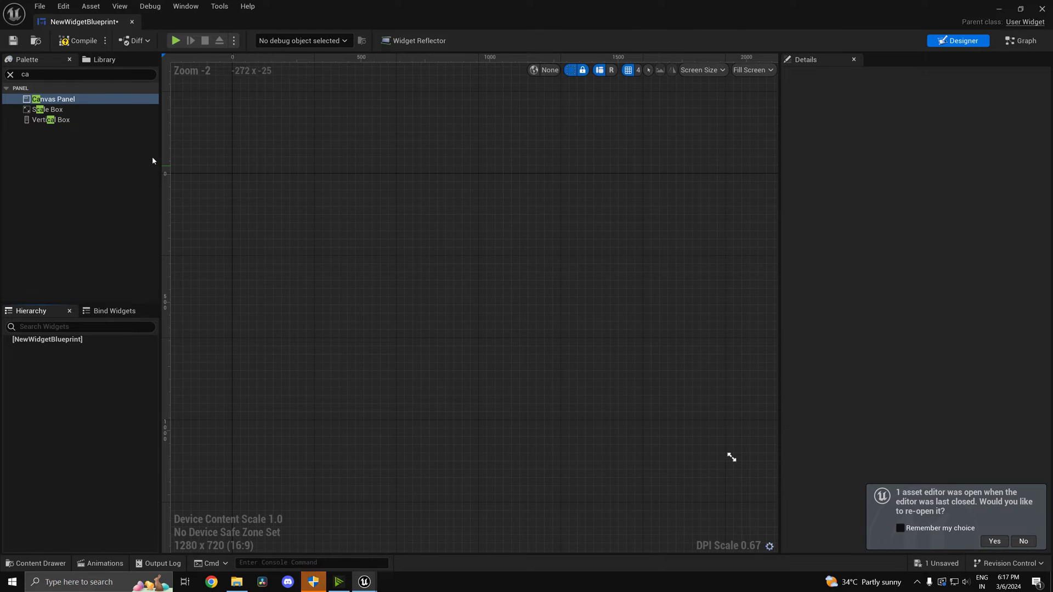
{"action": "mouse_move", "coordinate": [711, 158]}
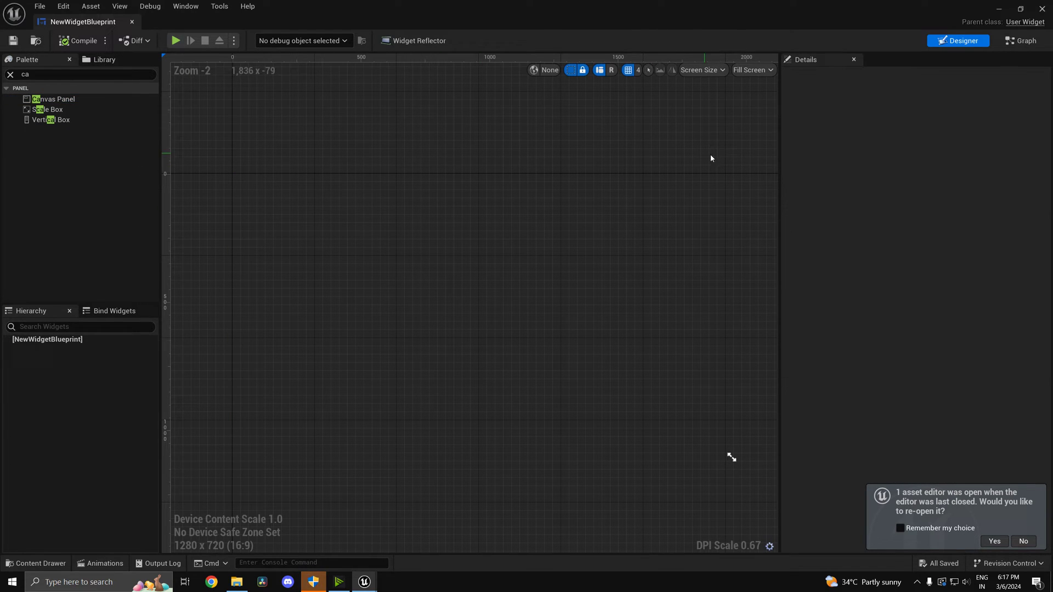
{"action": "mouse_move", "coordinate": [864, 90]}
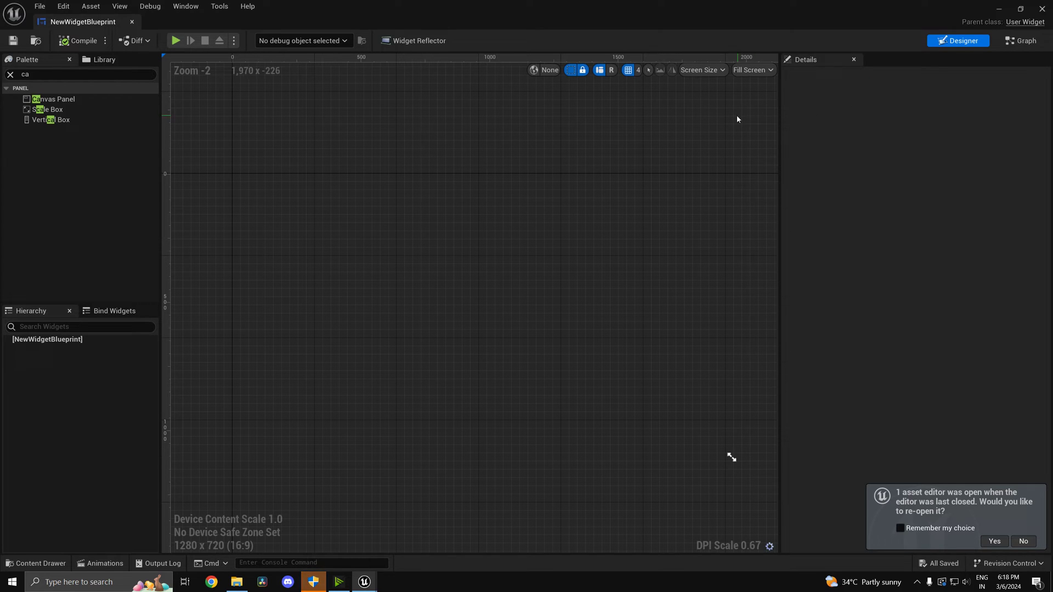
{"action": "mouse_move", "coordinate": [770, 115]}
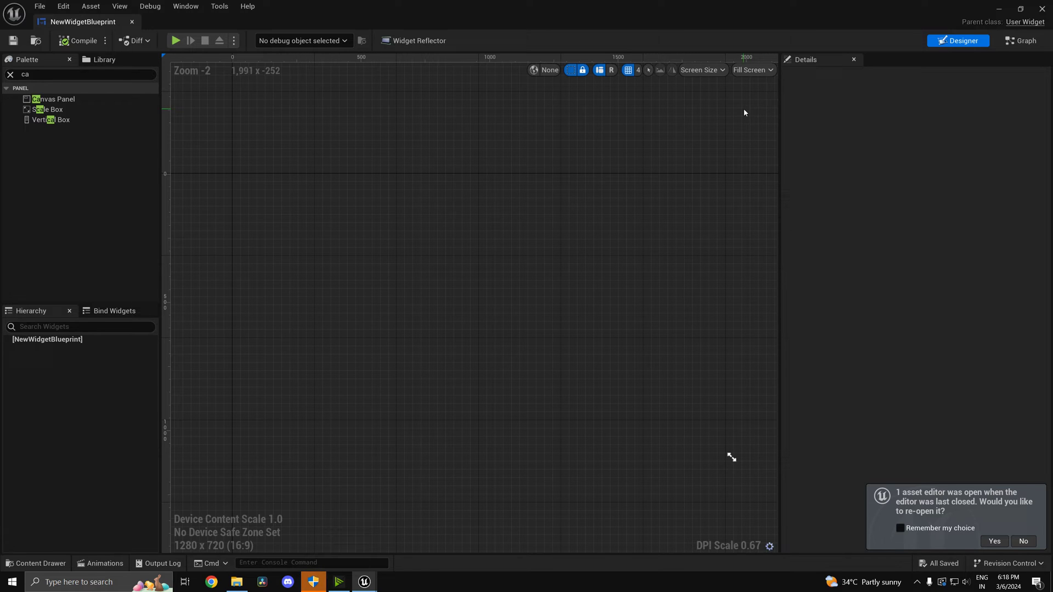
{"action": "mouse_move", "coordinate": [993, 14]}
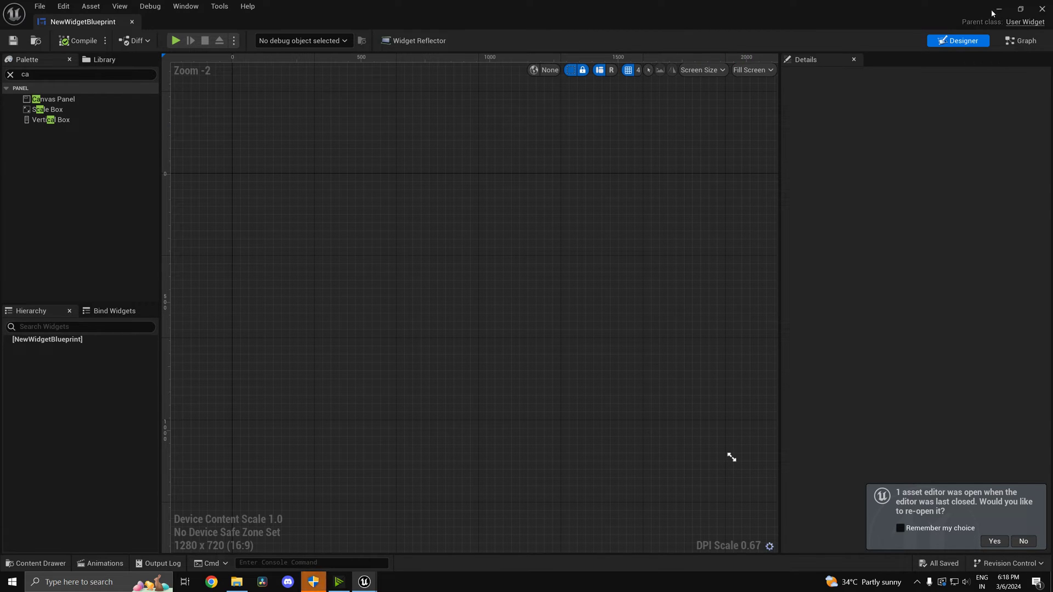
{"action": "mouse_move", "coordinate": [1004, 30]}
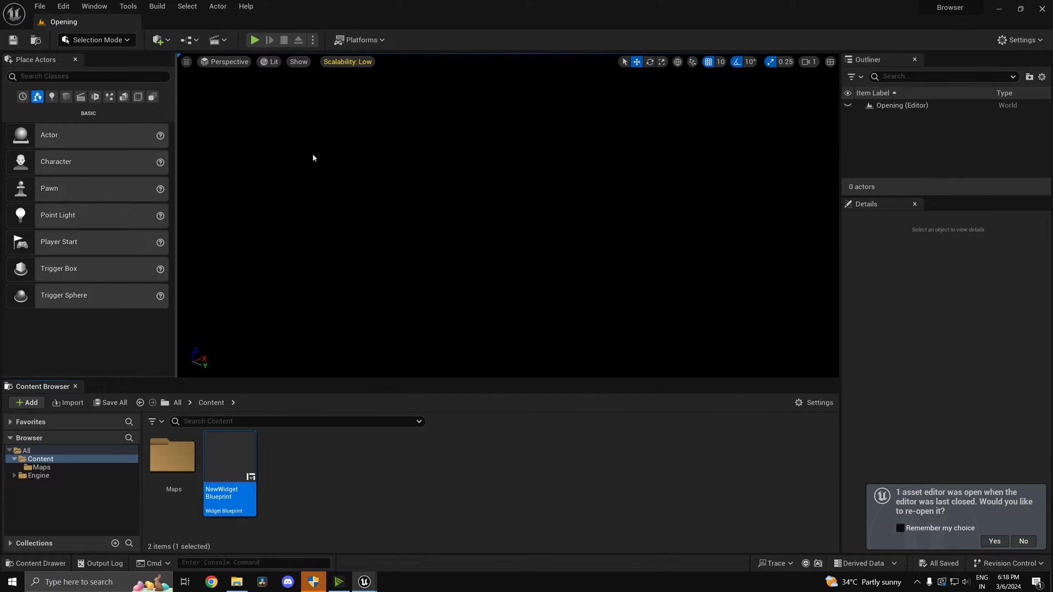
Enable the Web Browser plugin from Edit > Plugins after searching for it
{"action": "left_click", "coordinate": [64, 7]}
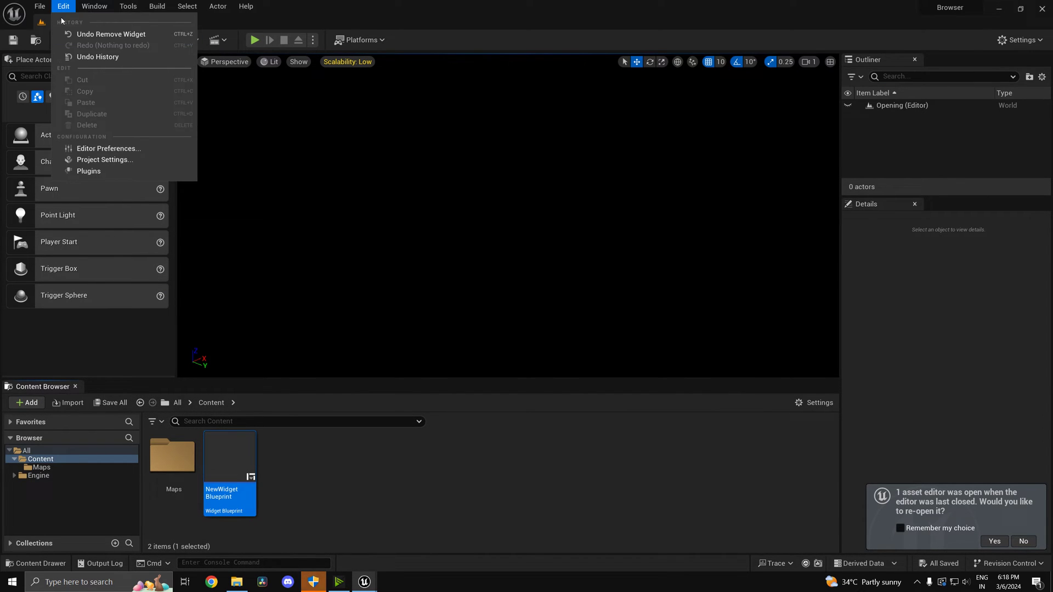
{"action": "left_click", "coordinate": [88, 171]}
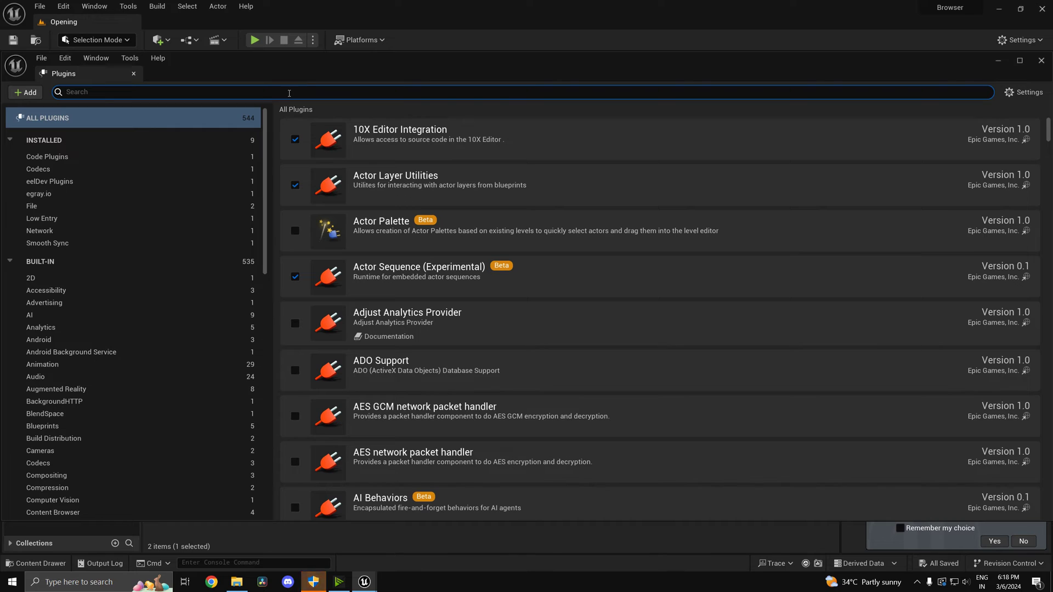
{"action": "type", "text": "ht"}
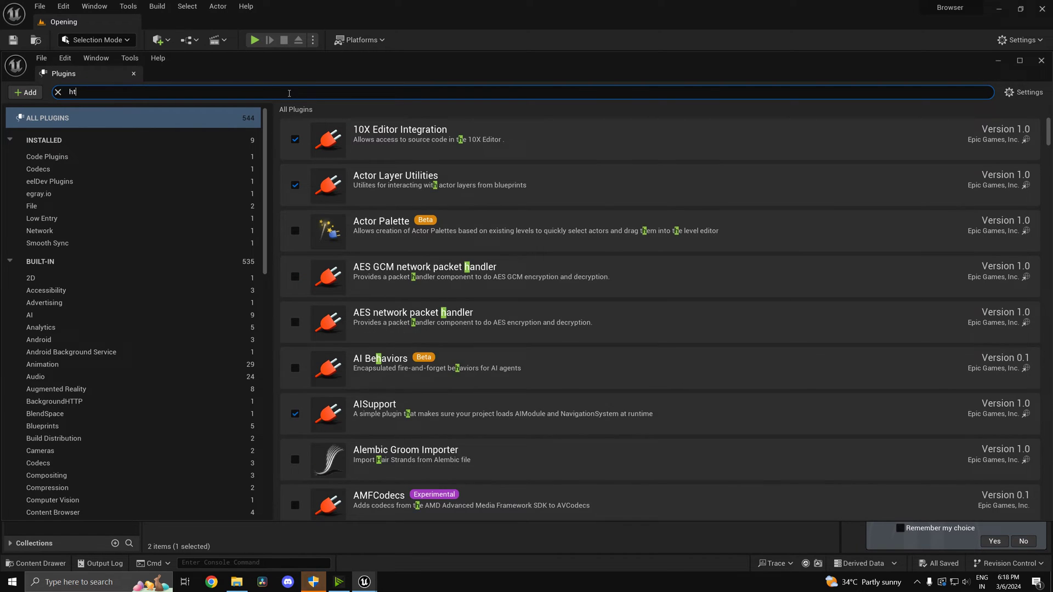
{"action": "type", "text": "ml"}
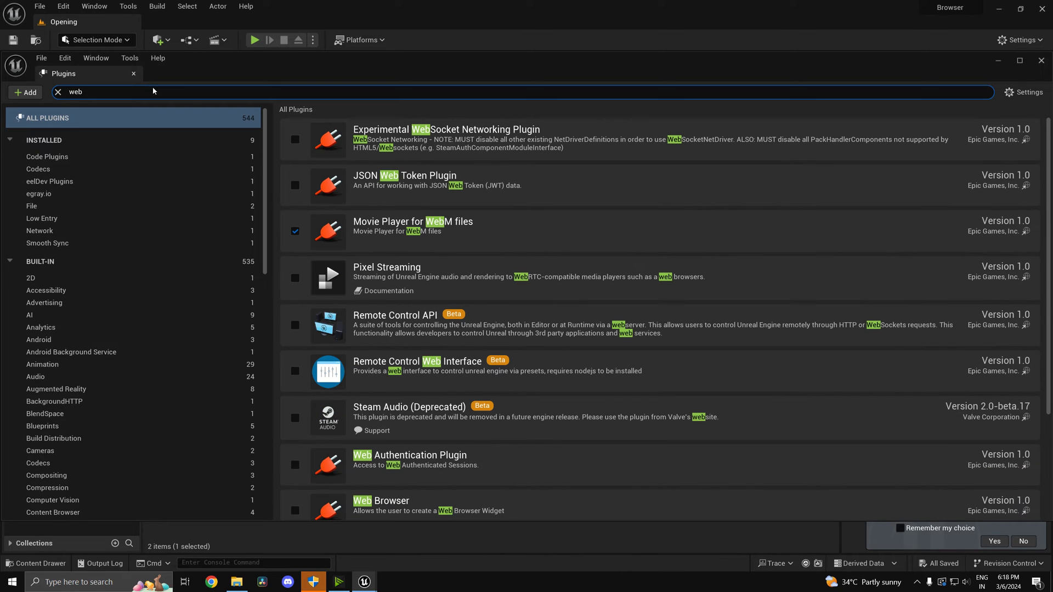
{"action": "type", "text": "br"}
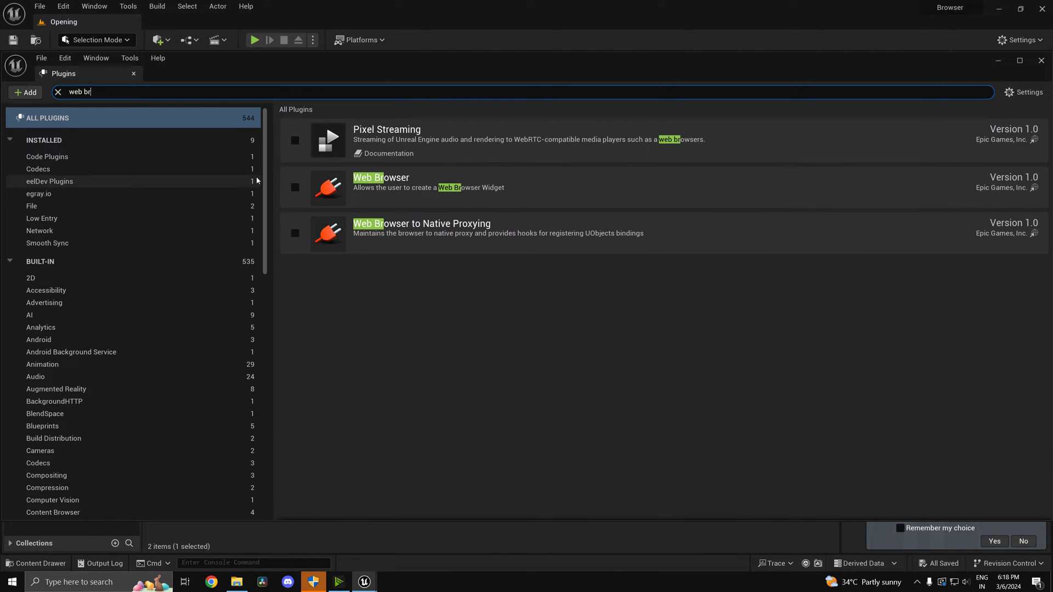
{"action": "left_click", "coordinate": [294, 188]}
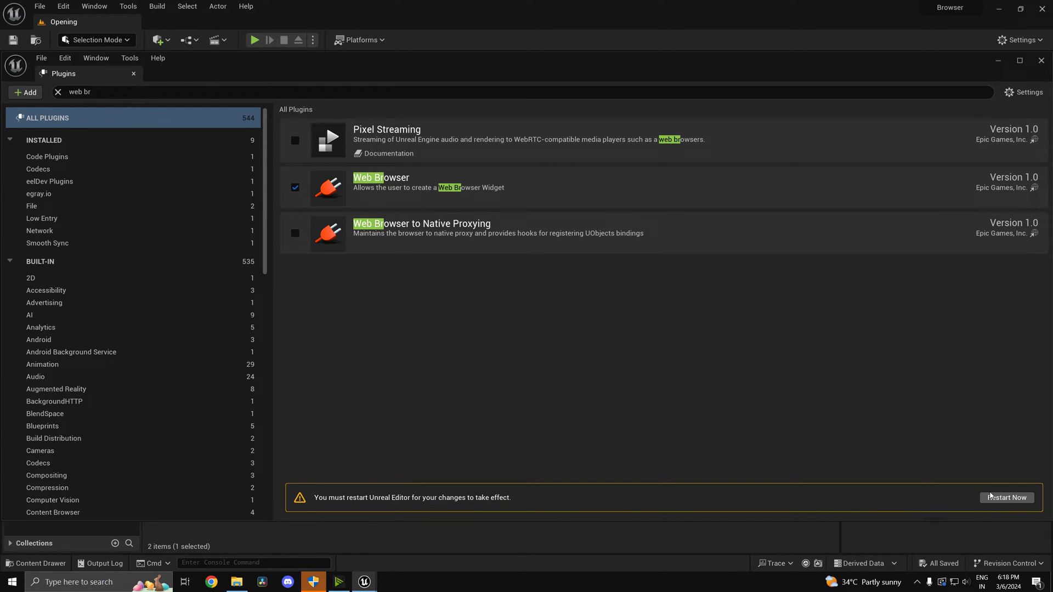
{"action": "left_click", "coordinate": [32, 206]}
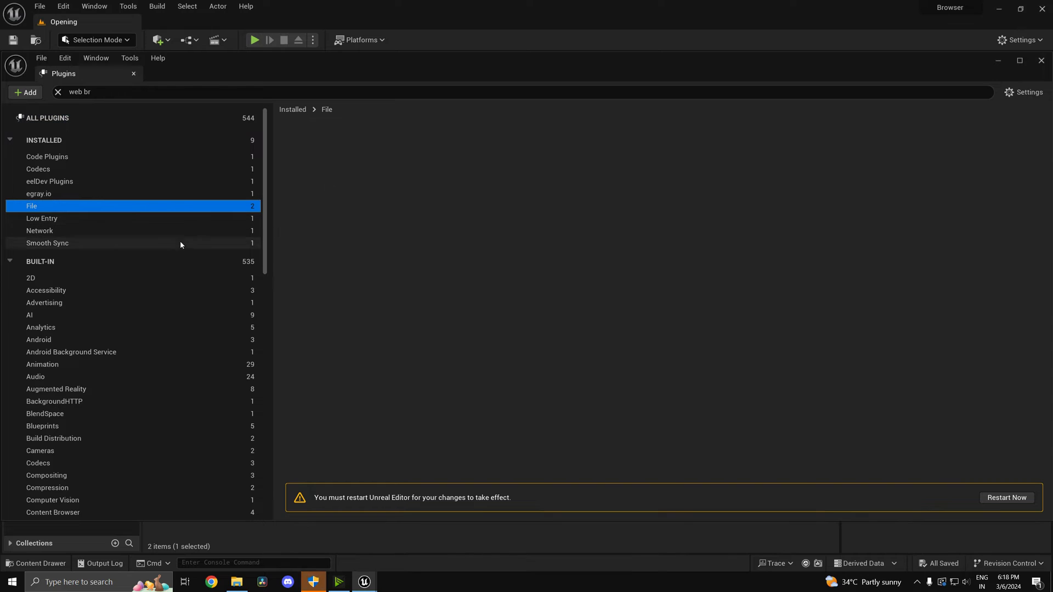
{"action": "mouse_move", "coordinate": [103, 160]}
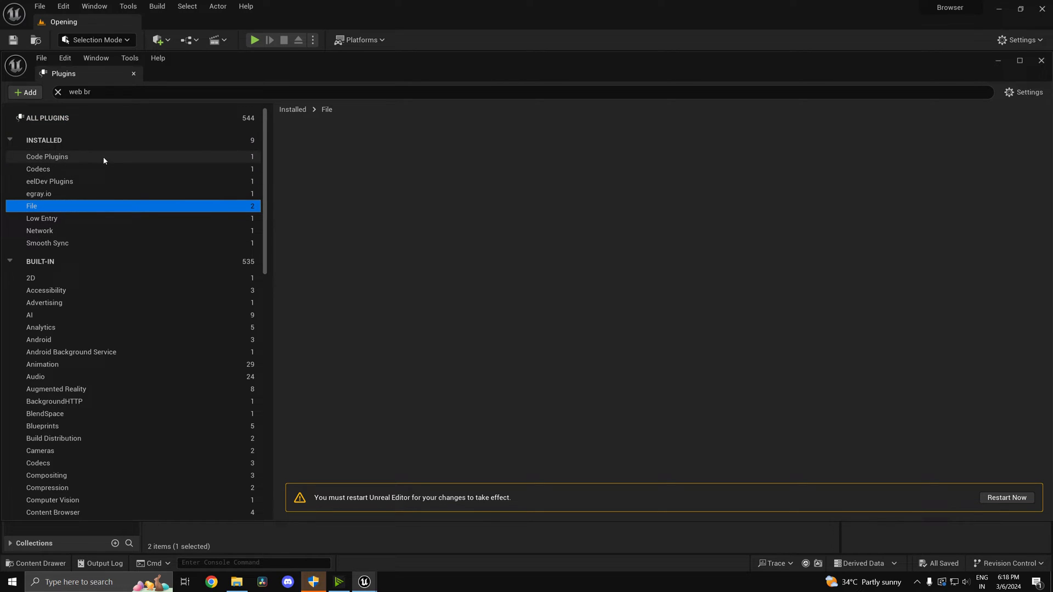
{"action": "mouse_move", "coordinate": [660, 347]}
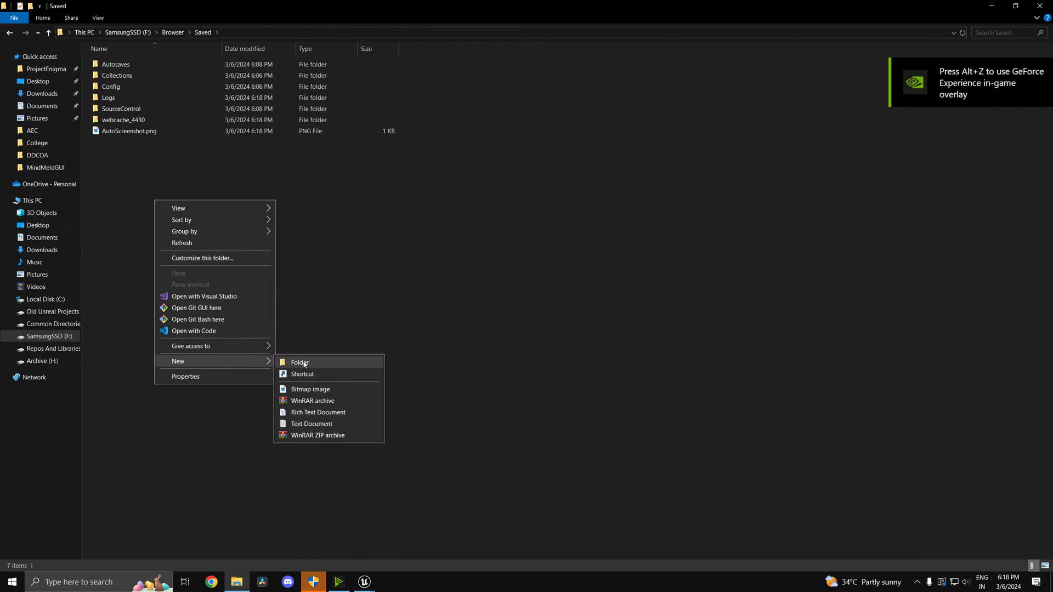
Create a new text document renamed to Page.html, confirming the extension change
{"action": "left_click", "coordinate": [310, 423]}
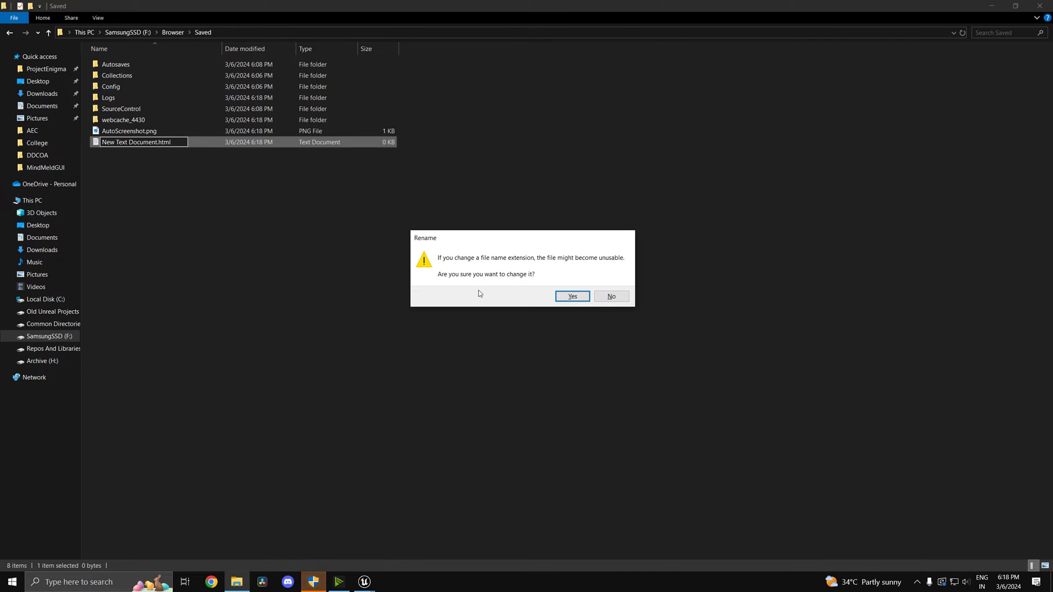
{"action": "left_click", "coordinate": [571, 296]}
{"action": "type", "text": "Page"}
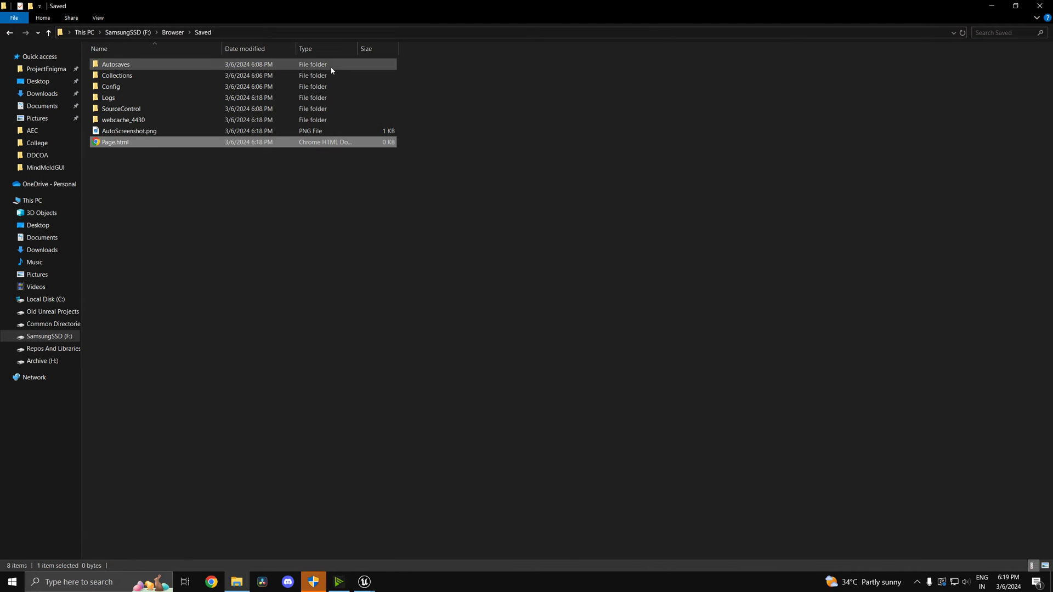
{"action": "right_click", "coordinate": [114, 142]}
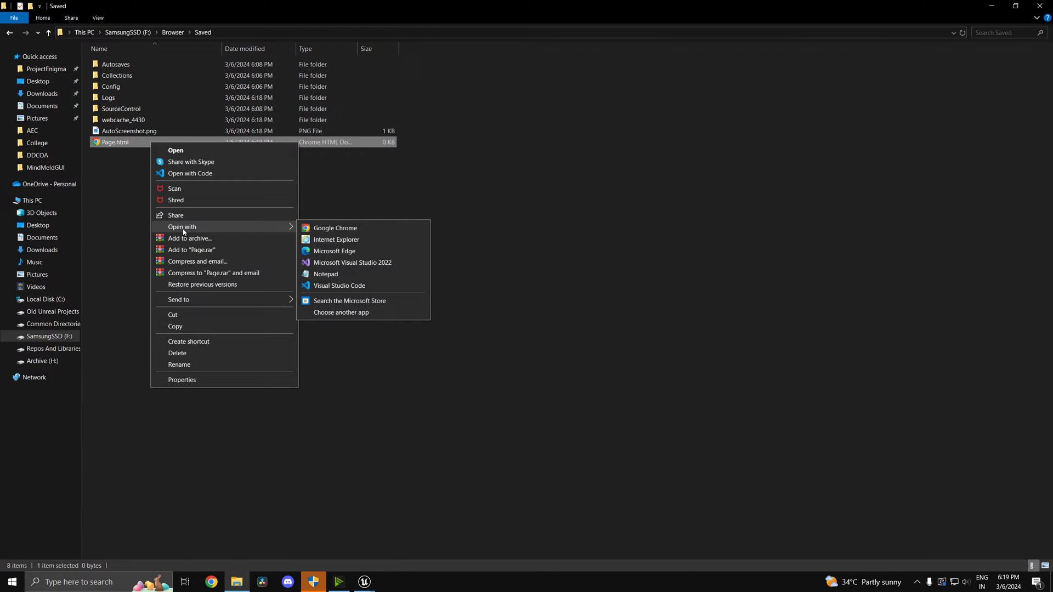
{"action": "mouse_move", "coordinate": [326, 275]}
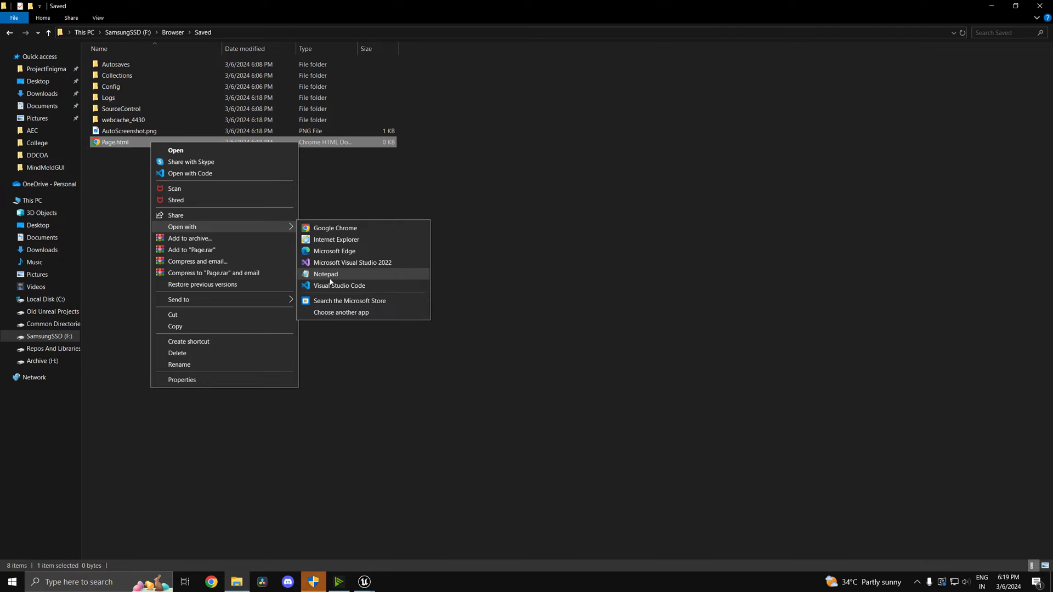
Write the html and body tags with background-color: #0f0f0f; in Page.html
{"action": "left_click", "coordinate": [326, 274]}
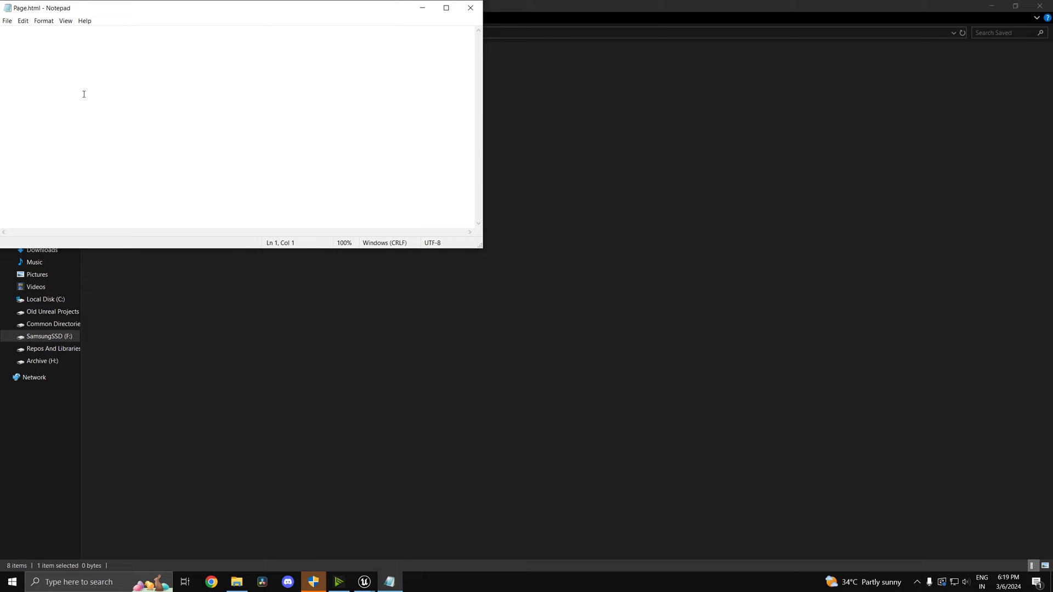
{"action": "type", "text": "a"}
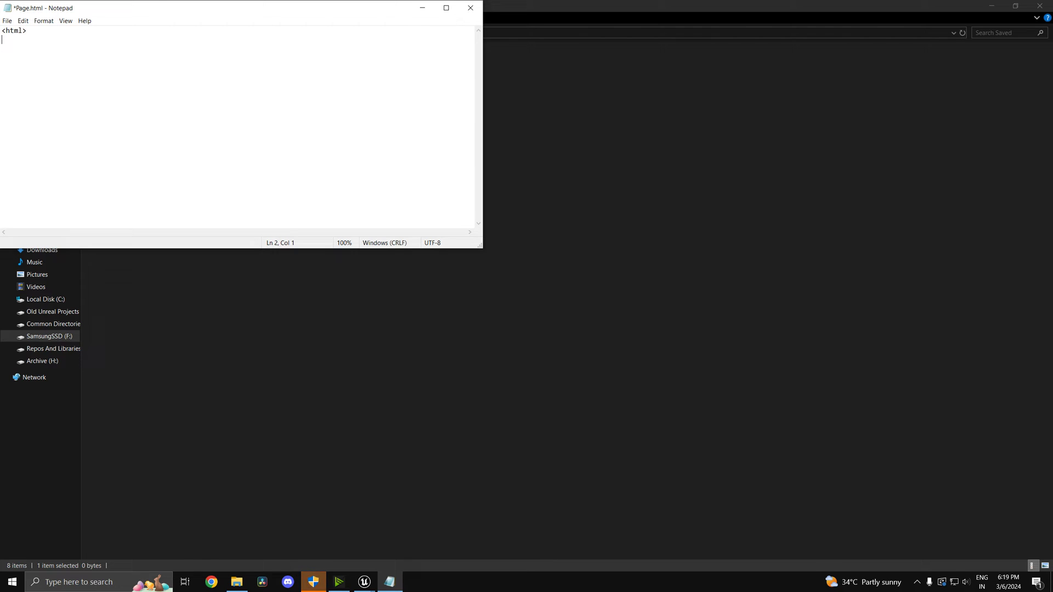
{"action": "type", "text": "</"}
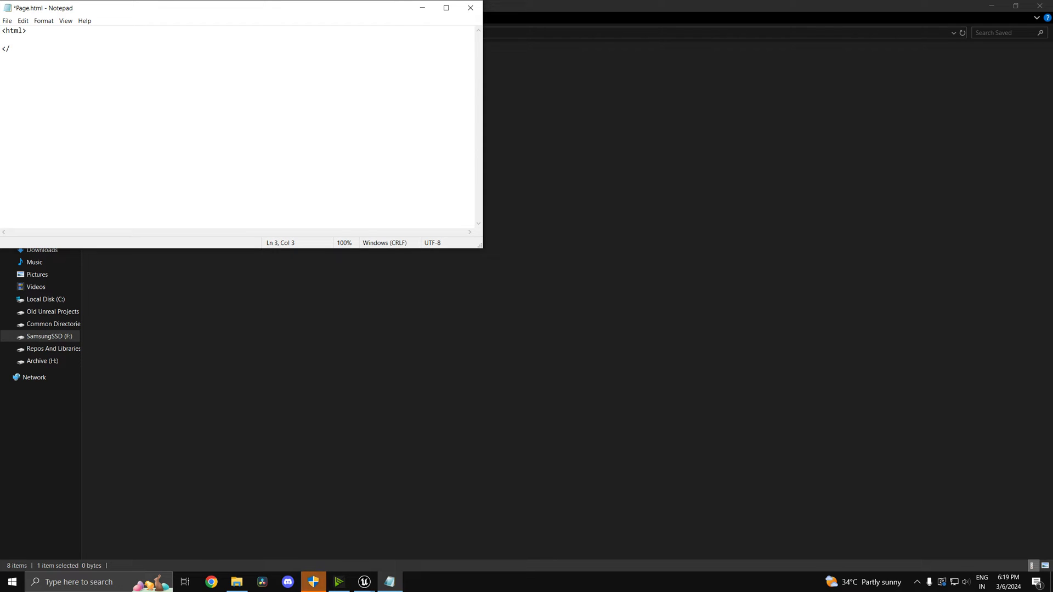
{"action": "key", "text": "Backspace"}
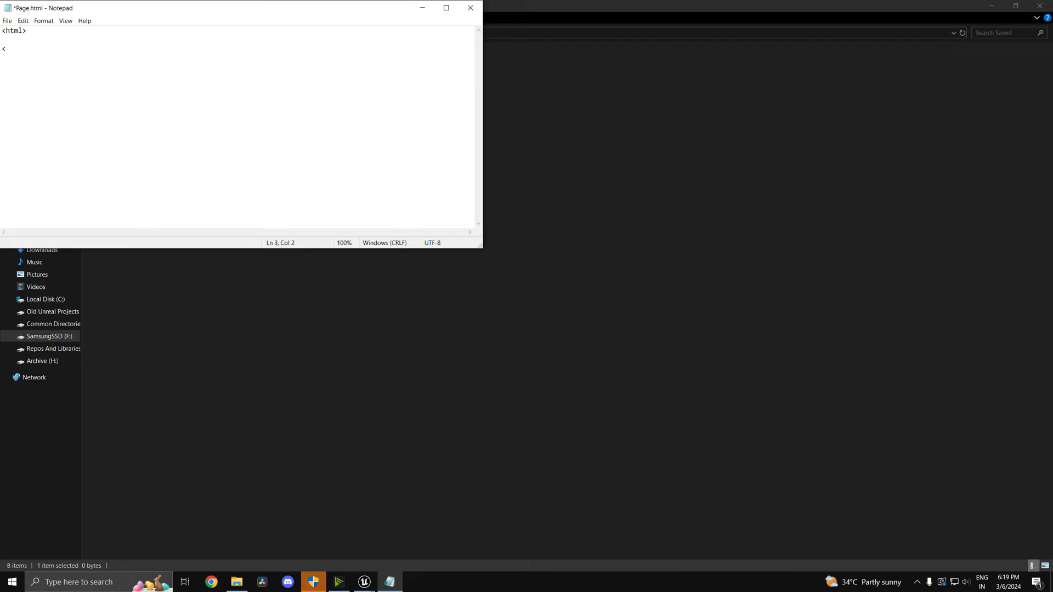
{"action": "type", "text": "/html>"}
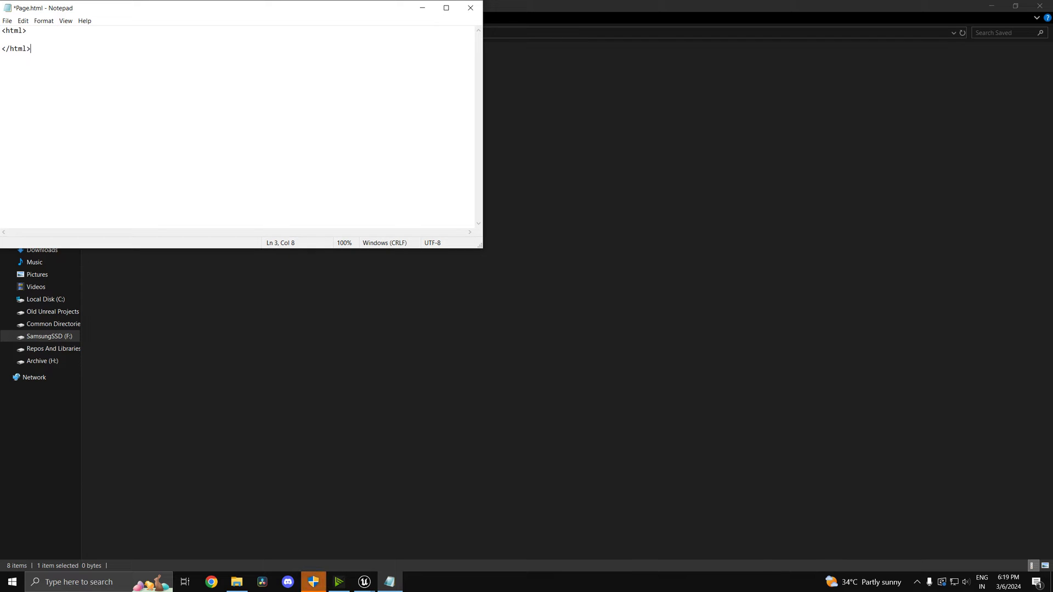
{"action": "type", "text": "<body"}
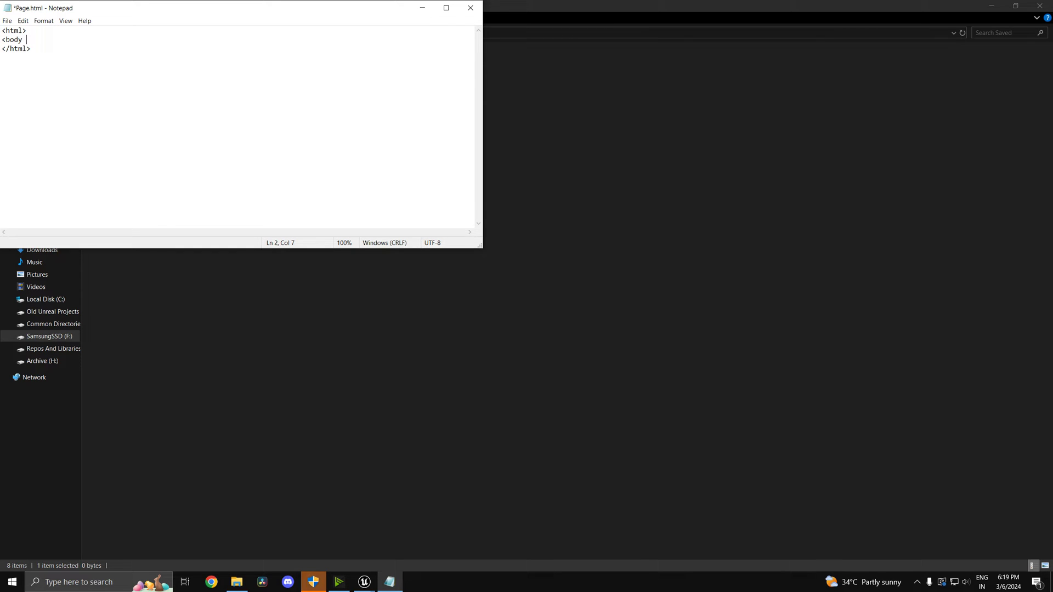
{"action": "type", "text": "b"}
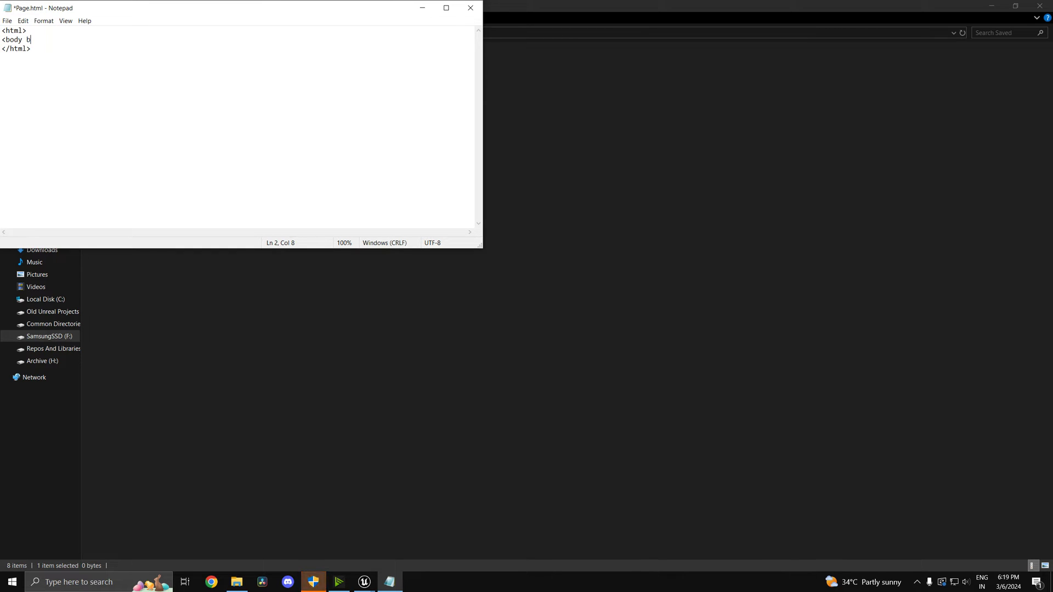
{"action": "type", "text": "gcolor"}
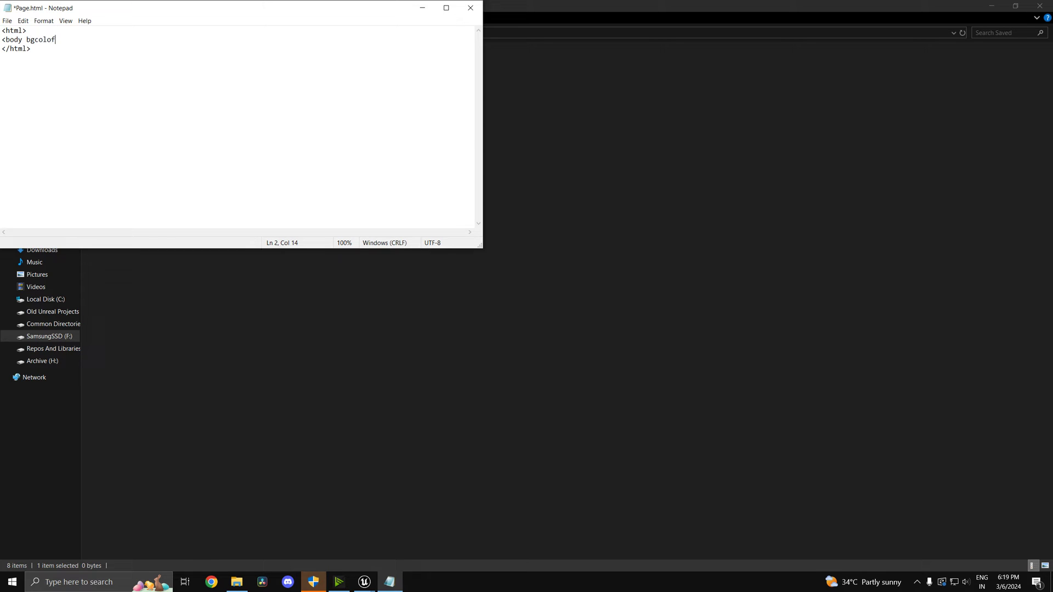
{"action": "key", "text": "Backspace"}
{"action": "type", "text": "a"}
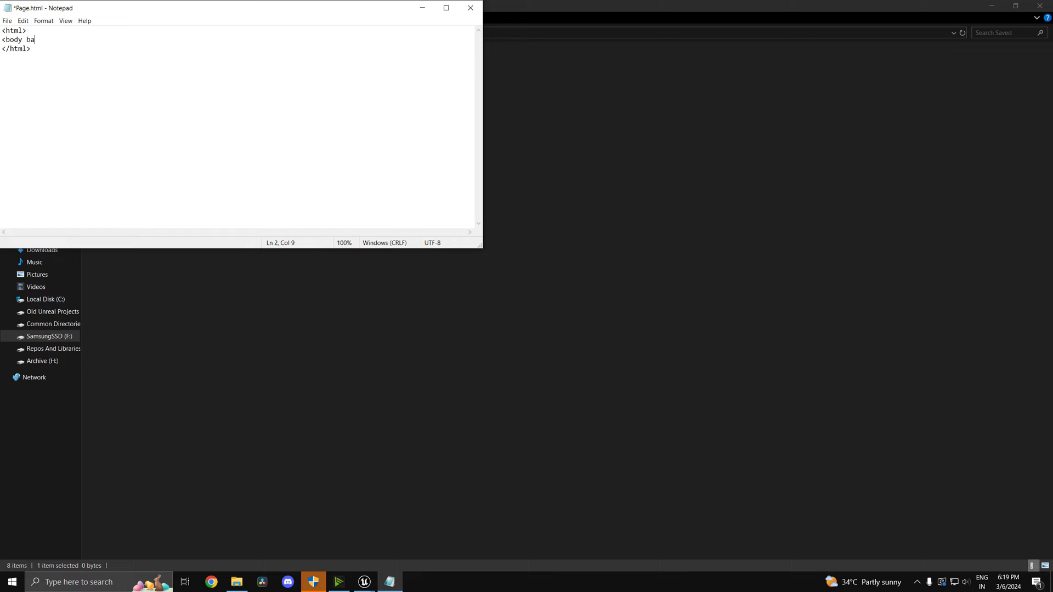
{"action": "type", "text": "ckround"}
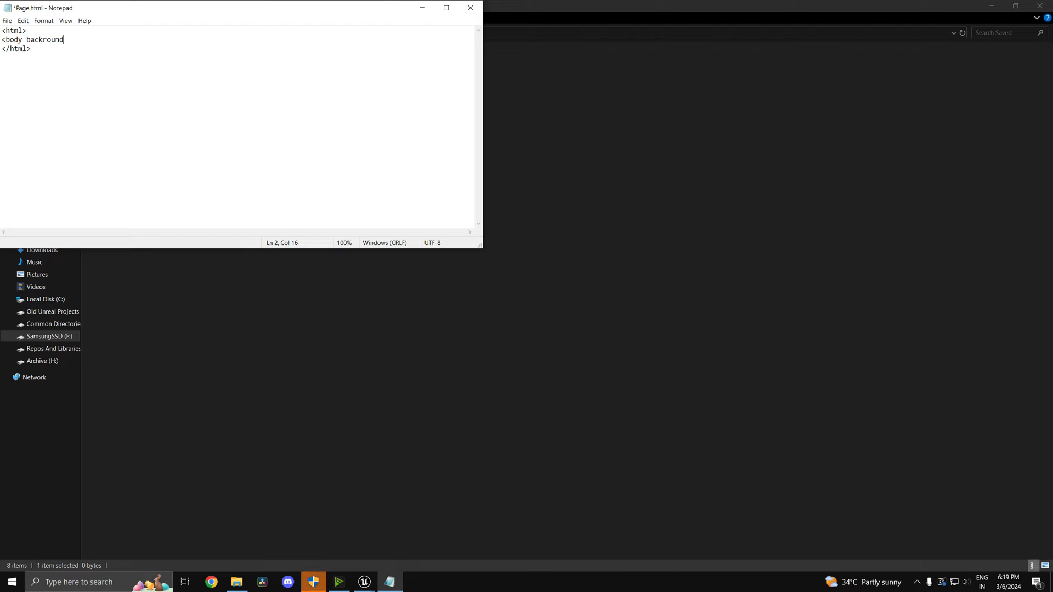
{"action": "type", "text": "-co"}
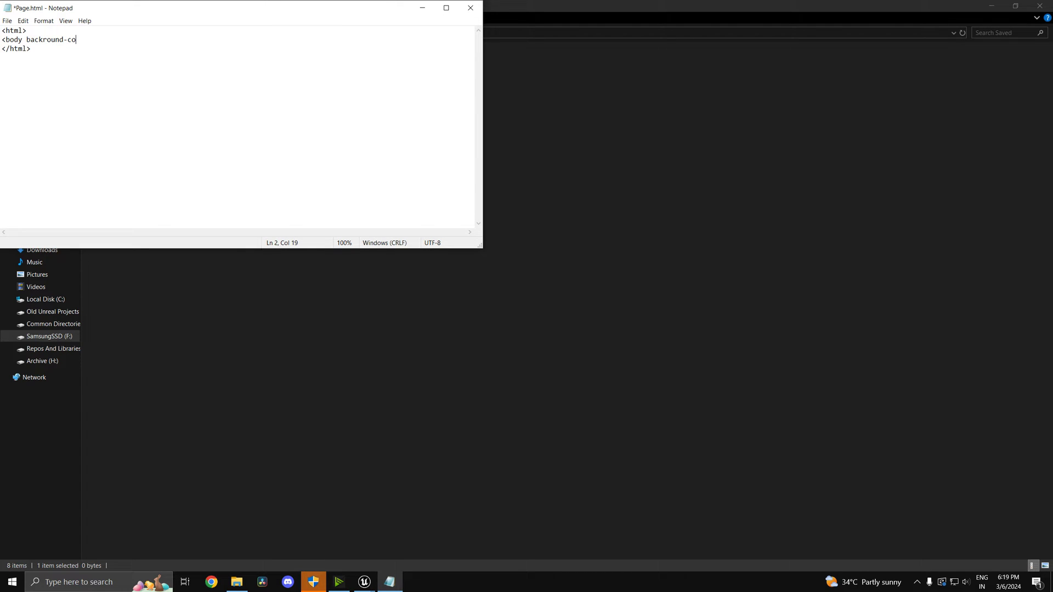
{"action": "type", "text": "lor:"}
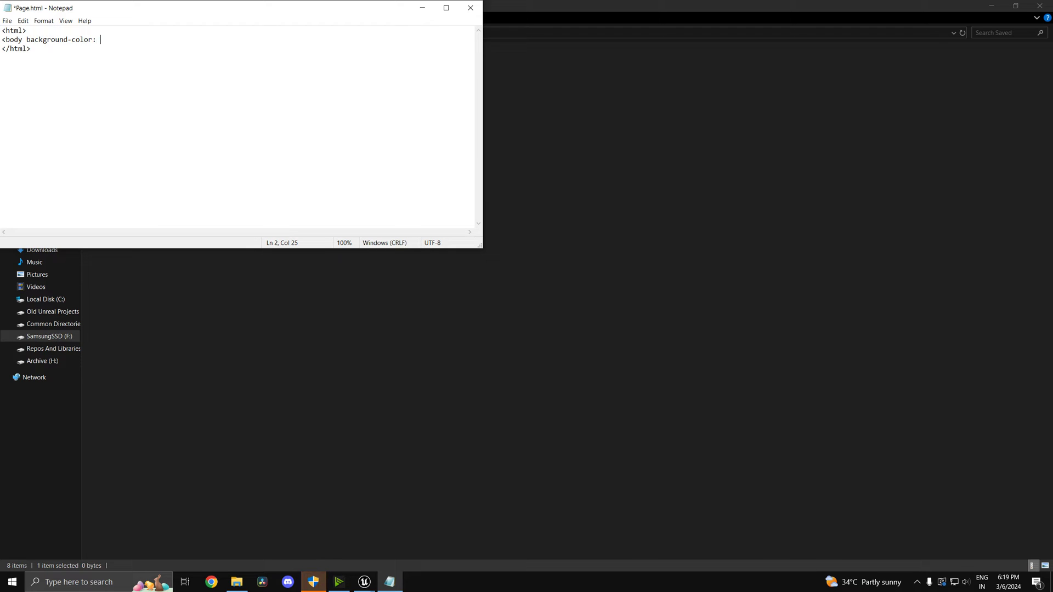
{"action": "type", "text": "#0"}
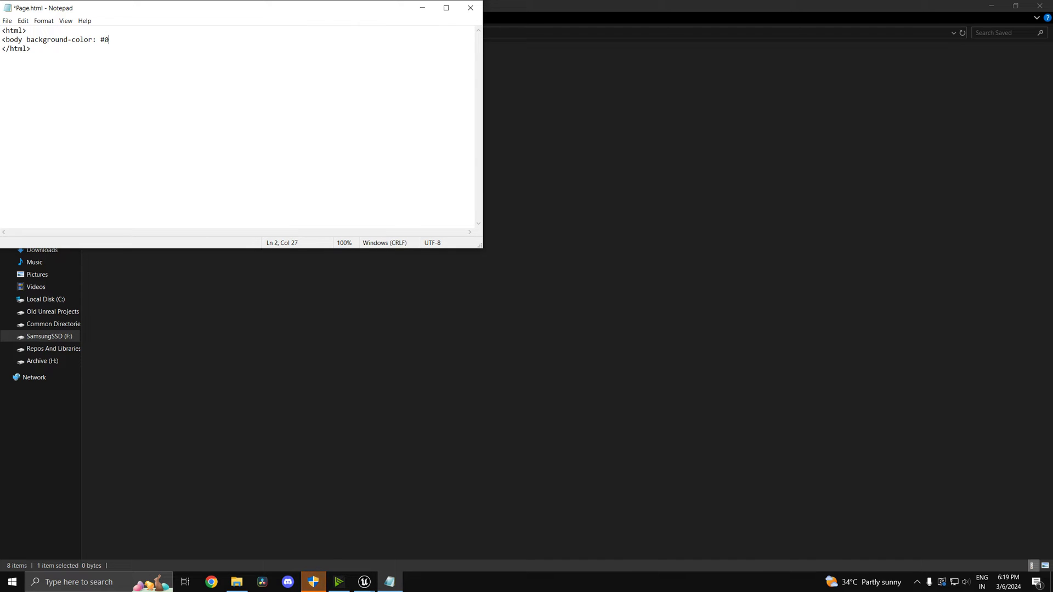
{"action": "type", "text": "f0f0"}
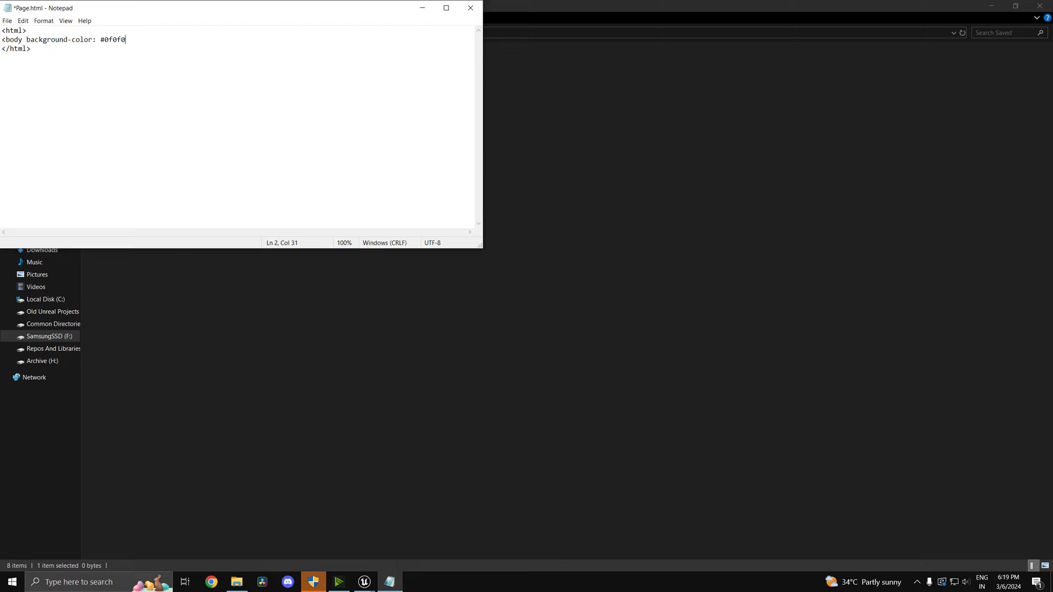
{"action": "type", "text": "0f"}
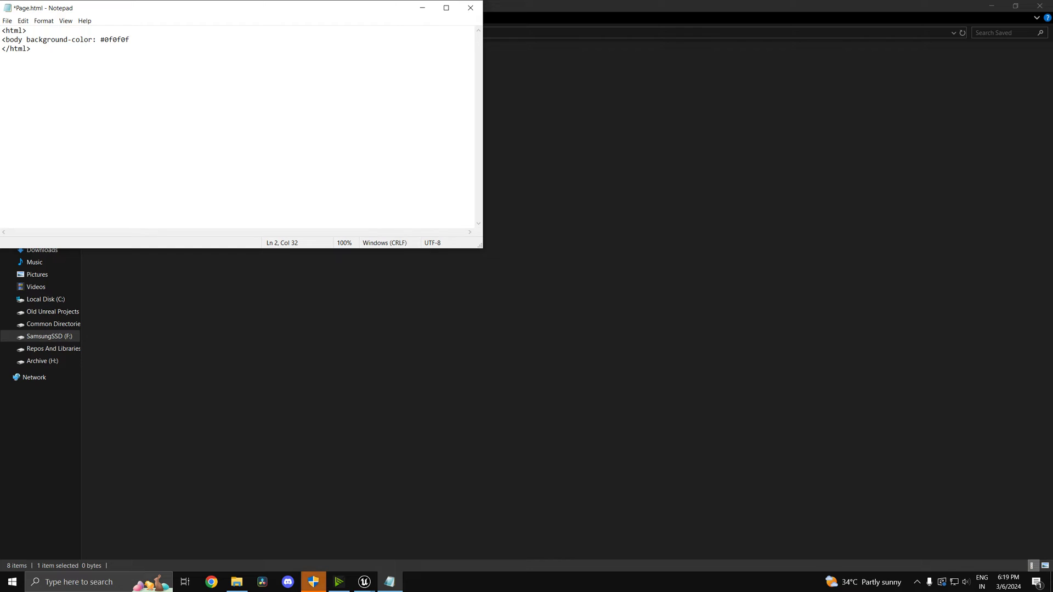
{"action": "type", "text": ";>"}
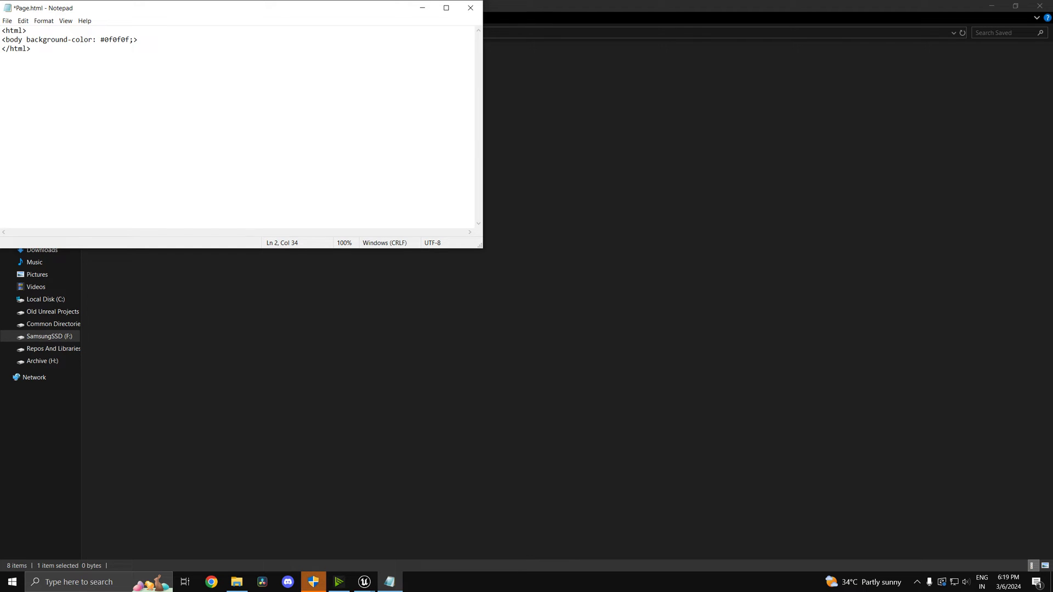
Add the page text Hello<br/>Hi on a new line inside the body
{"action": "key", "text": "Enter"}
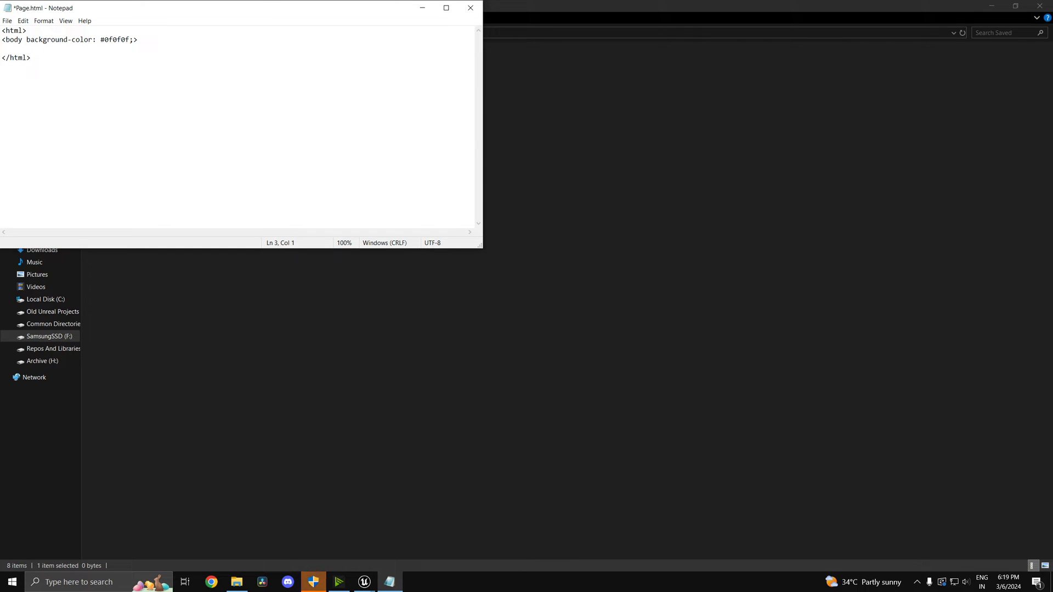
{"action": "type", "text": "Hello"}
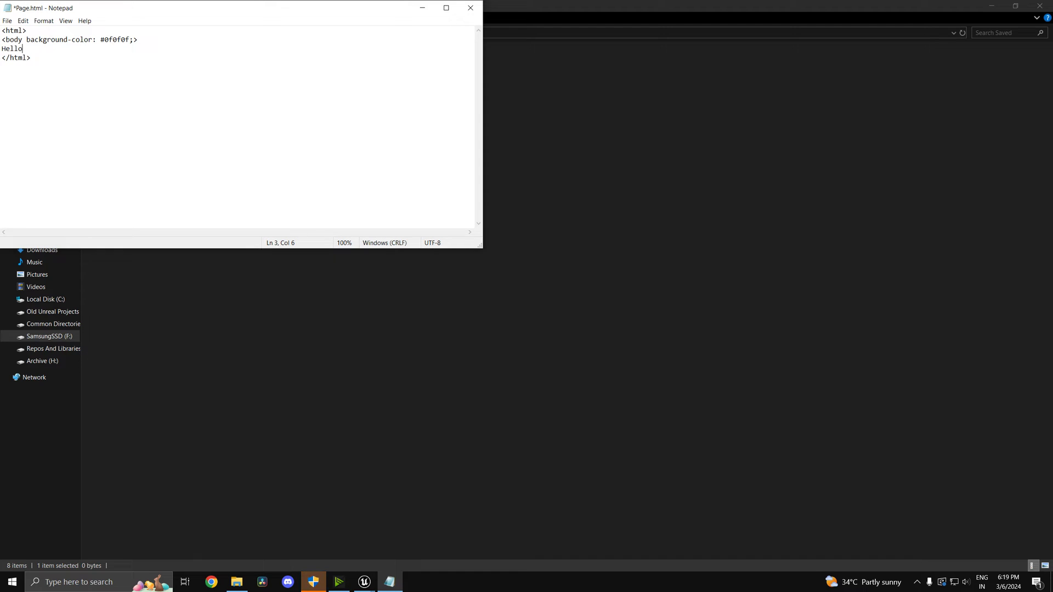
{"action": "type", "text": "<br>"}
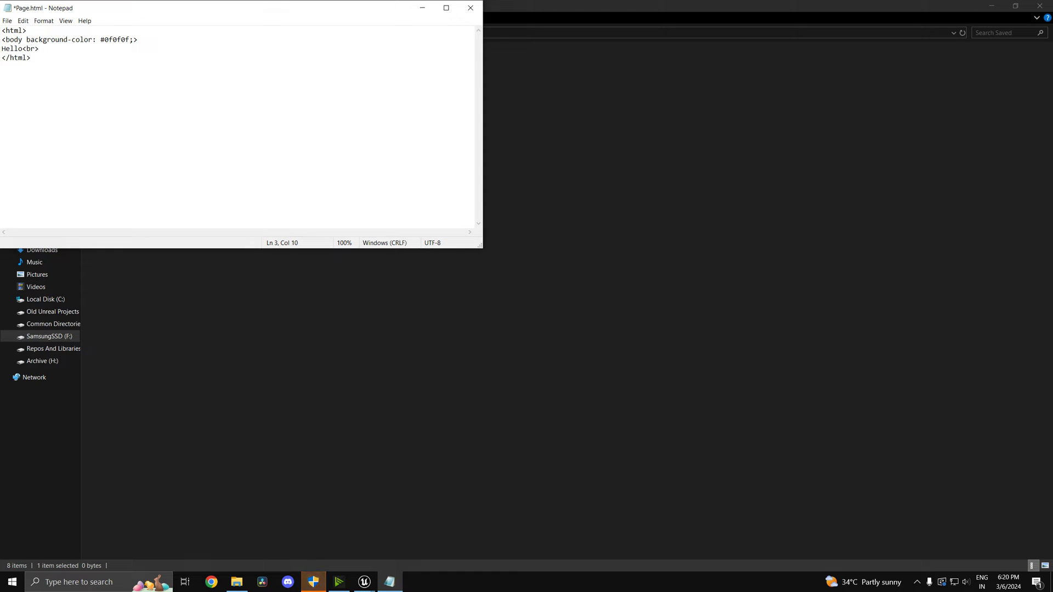
{"action": "type", "text": "/"}
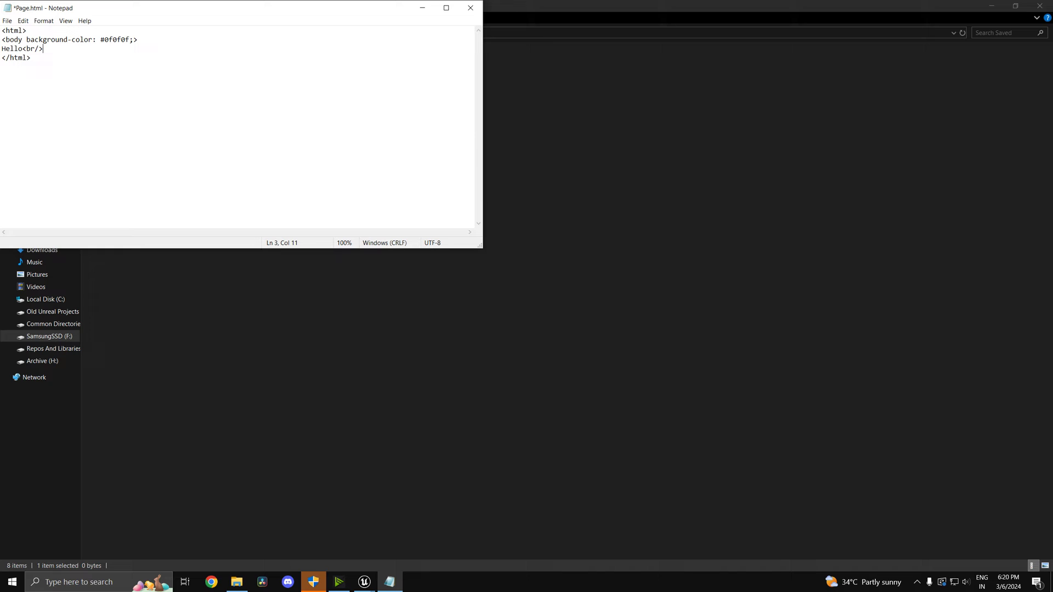
{"action": "type", "text": "Hi"}
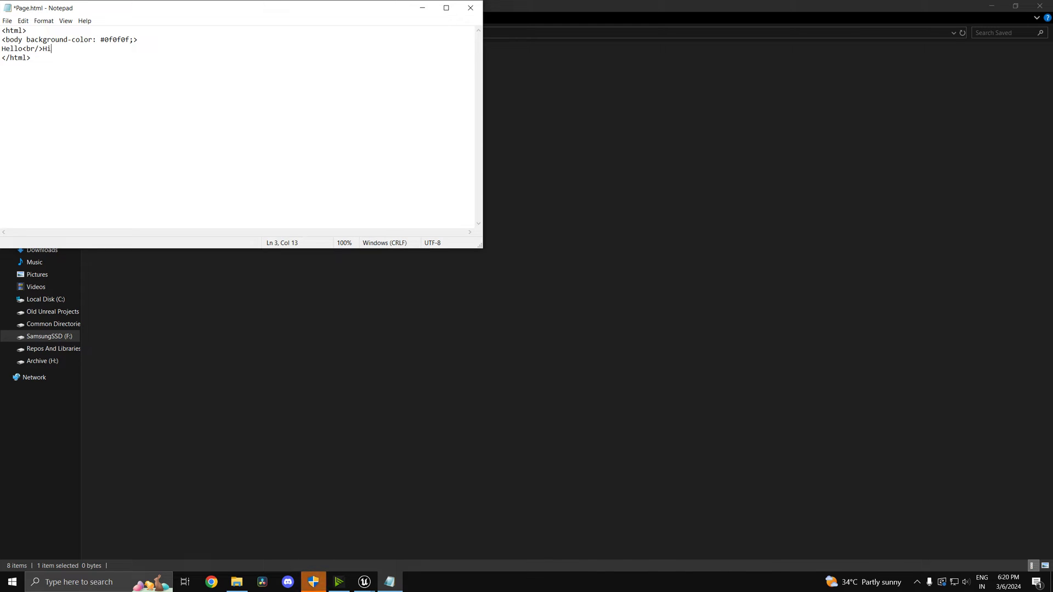
{"action": "type", "text": "%"}
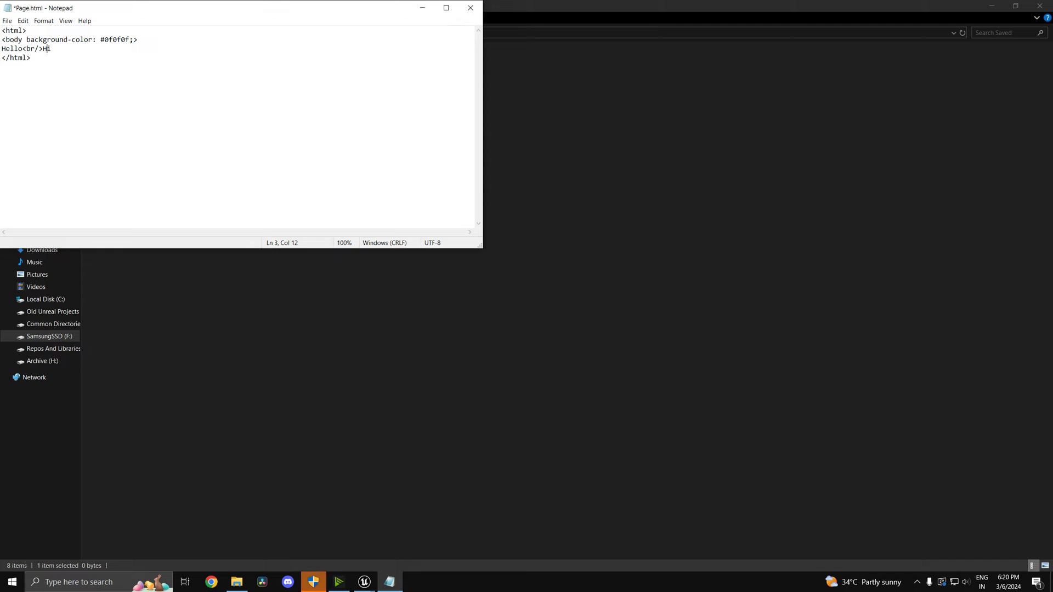
{"action": "type", "text": "<"}
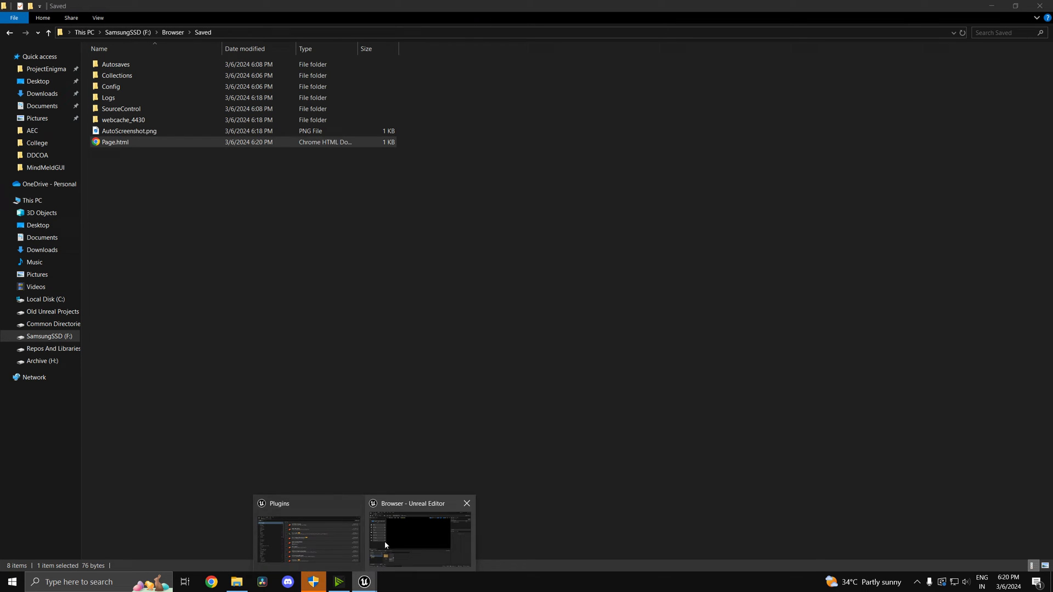
Pick NewWidgetBlueprint as the class the level blueprint constructs, then switch to its designer
{"action": "left_click", "coordinate": [416, 534]}
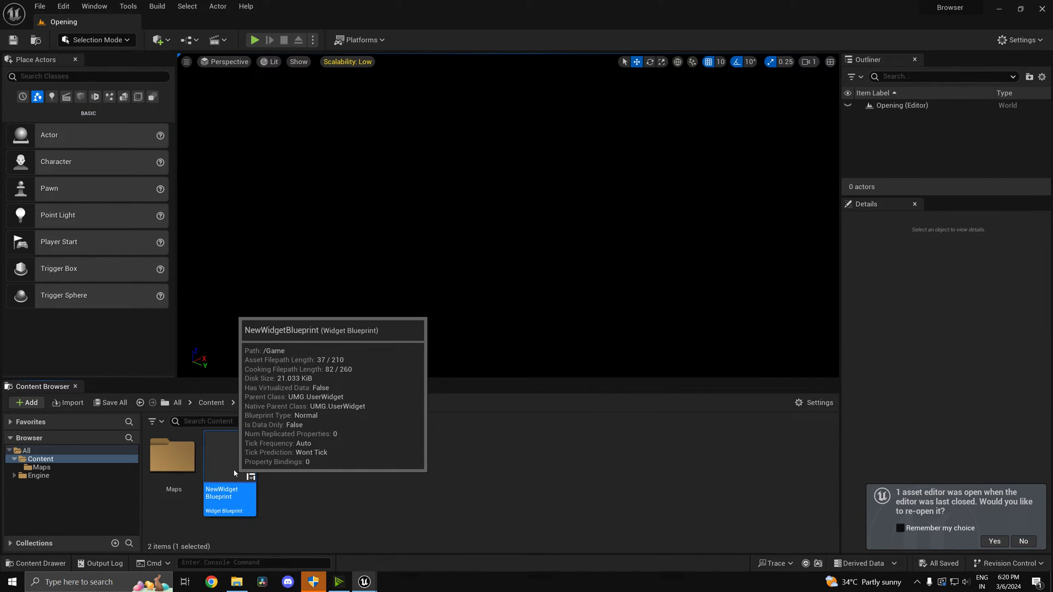
{"action": "mouse_move", "coordinate": [317, 94]}
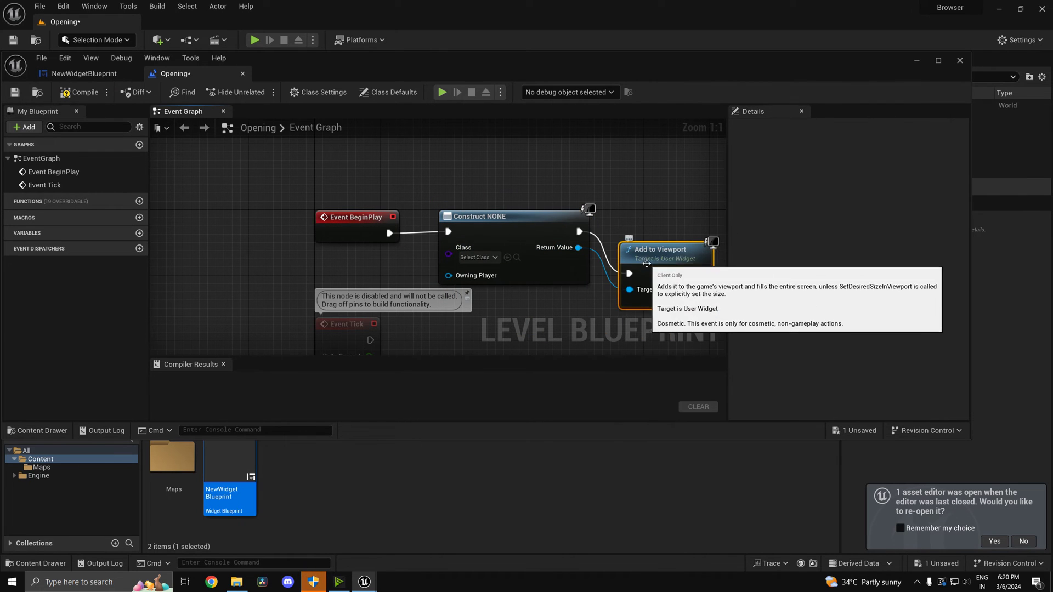
{"action": "left_click", "coordinate": [477, 256]}
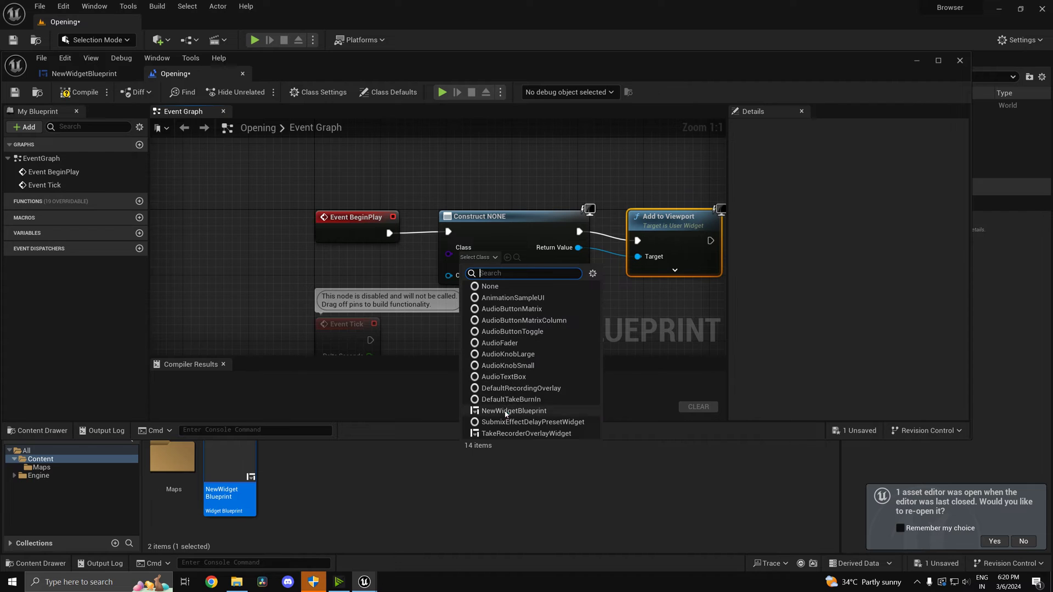
{"action": "left_click", "coordinate": [514, 410]}
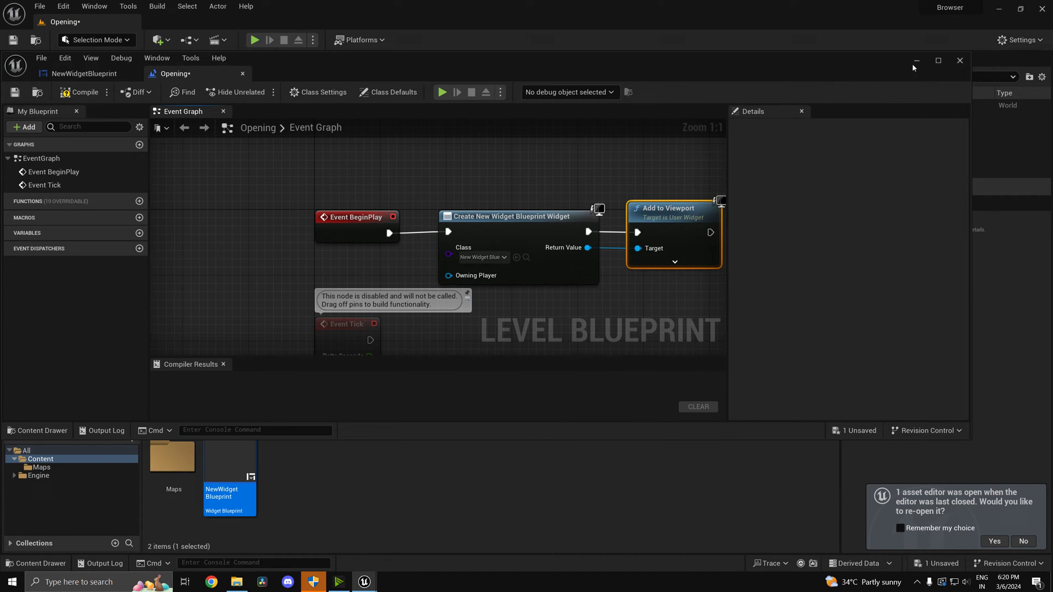
{"action": "left_click", "coordinate": [255, 40]}
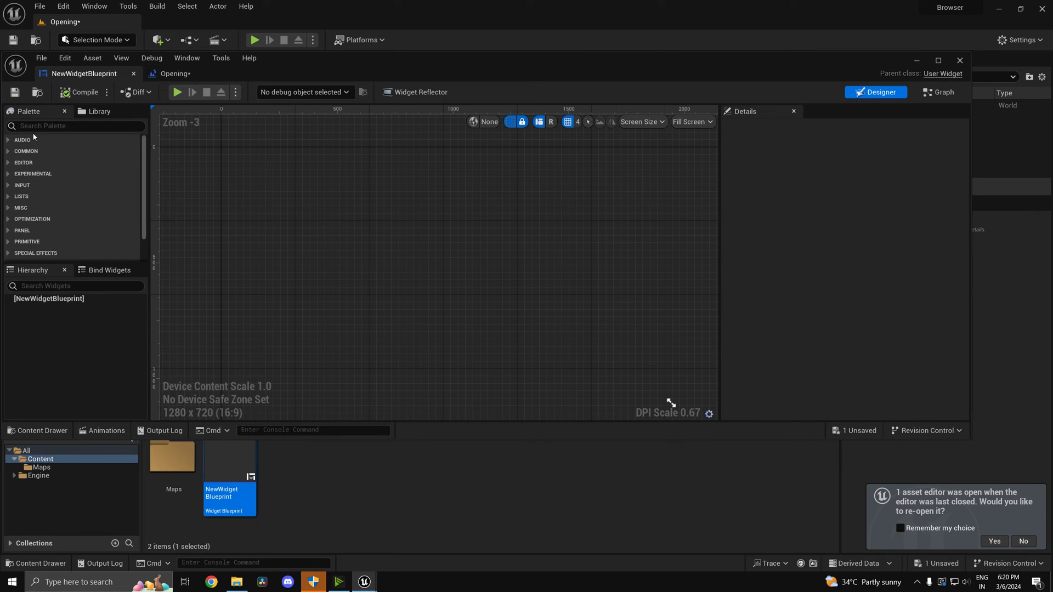
Place a Web Browser widget with Initial URL F:/Browser/Saved/Page.html
{"action": "type", "text": "web"}
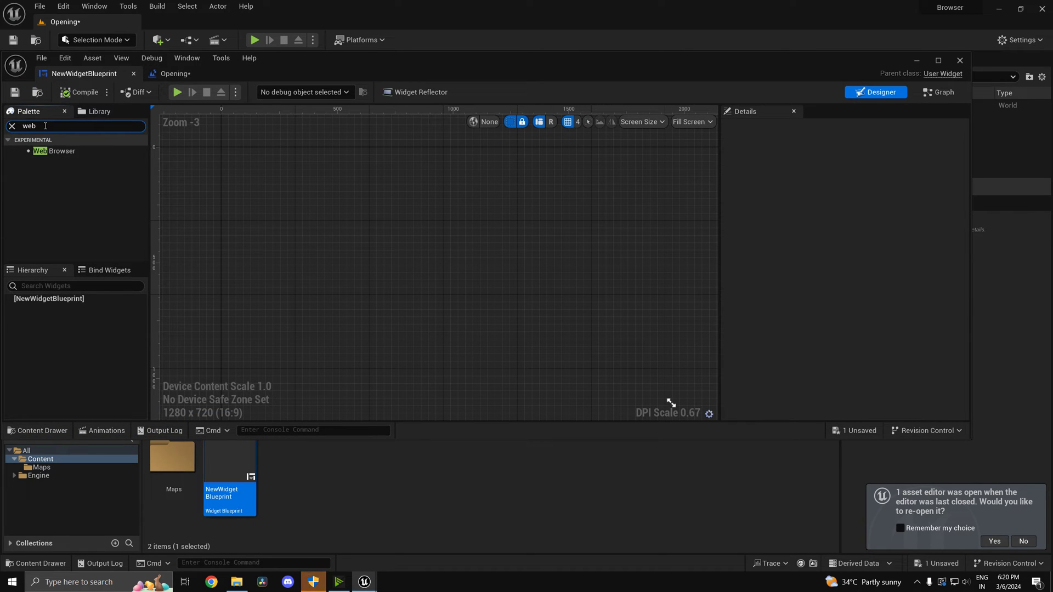
{"action": "left_click_drag", "start_coordinate": [55, 150], "coordinate": [443, 269]}
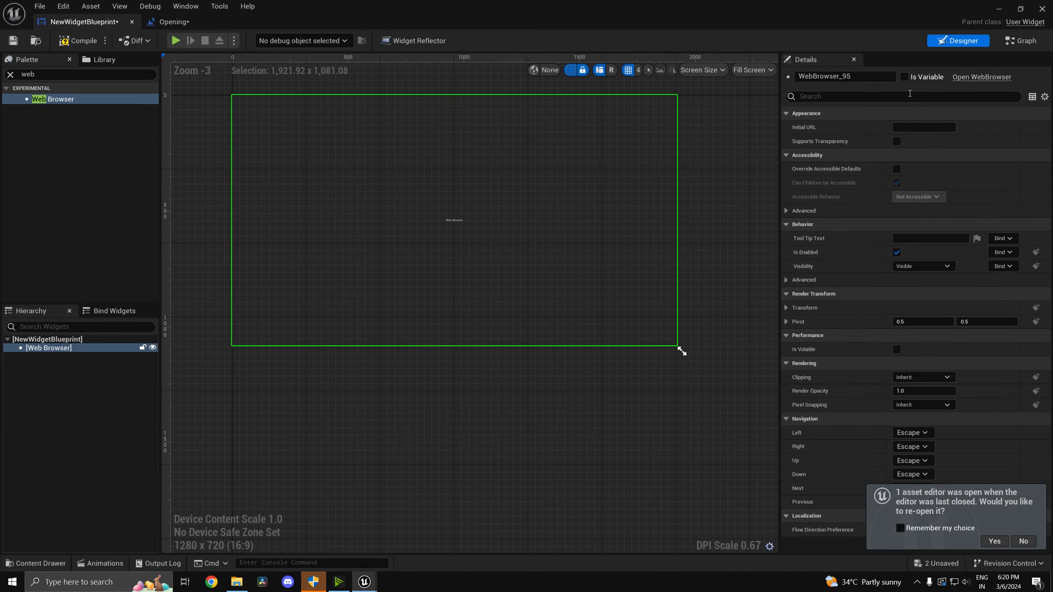
{"action": "left_click", "coordinate": [924, 128]}
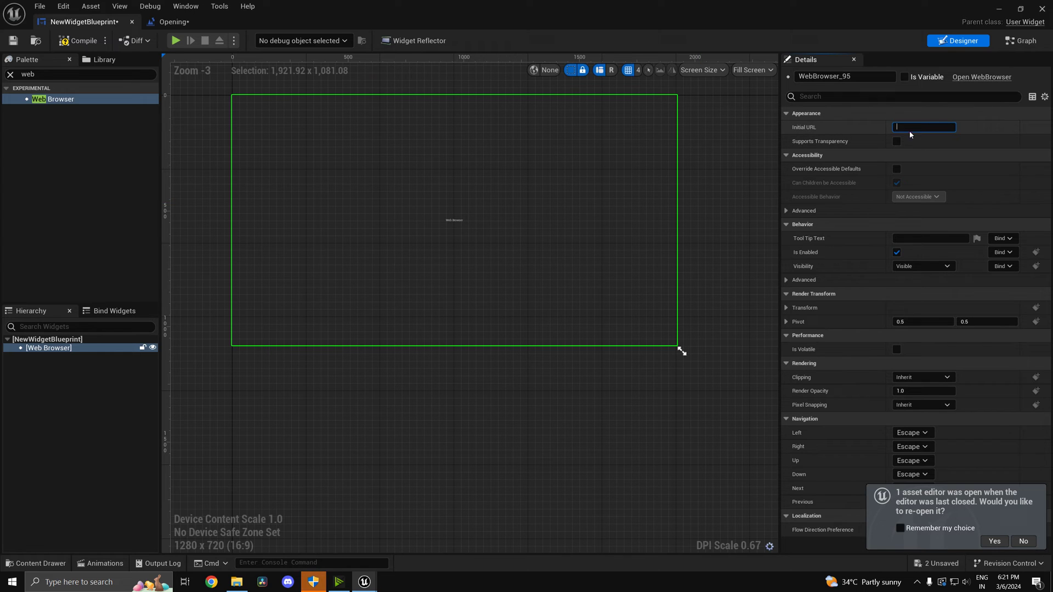
{"action": "type", "text": "F:\\Browser\\Saved"}
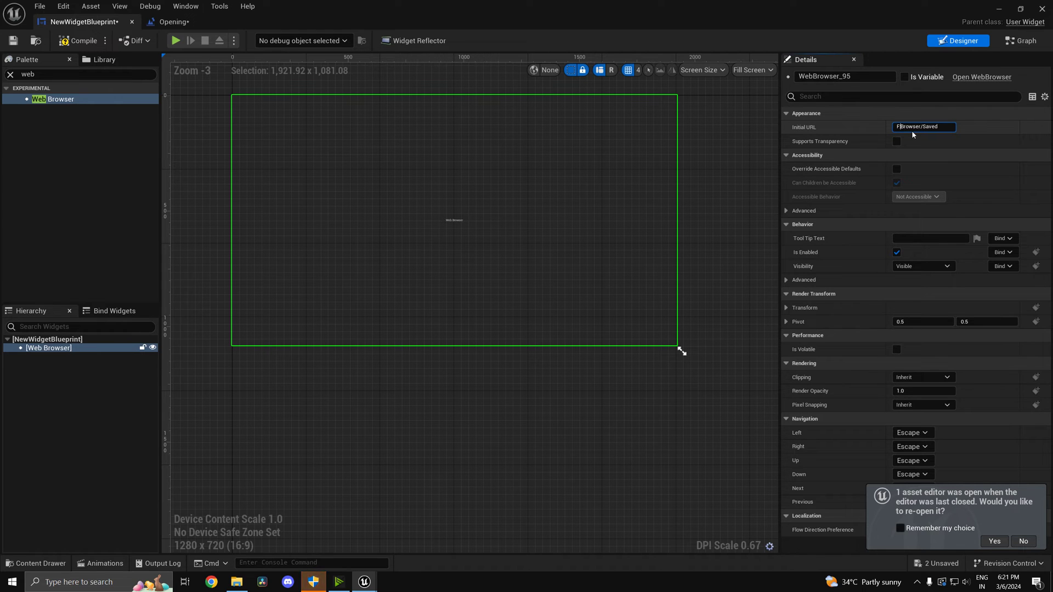
{"action": "type", "text": "/"}
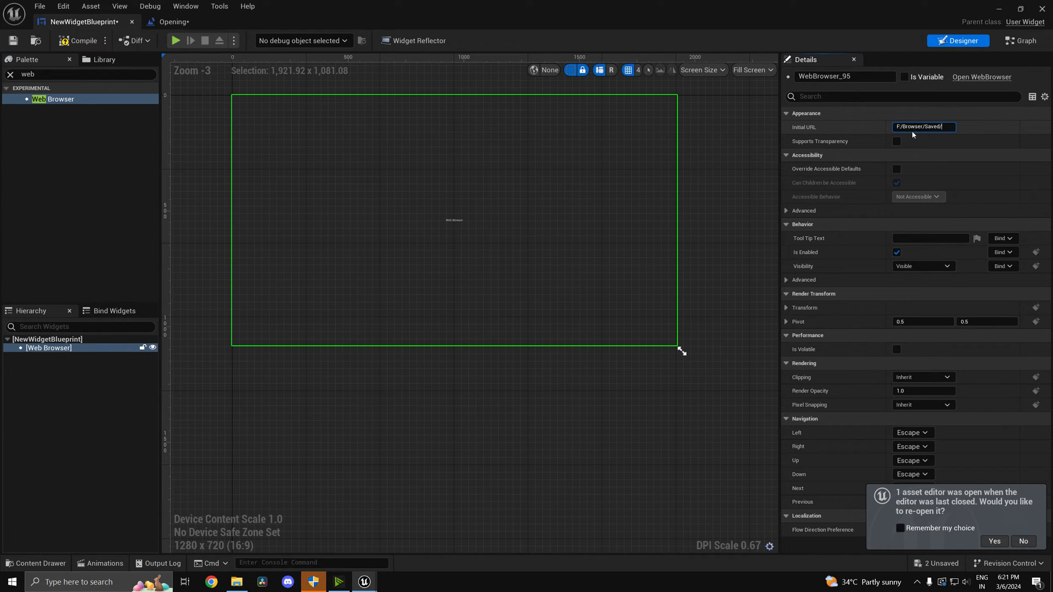
{"action": "type", "text": "Page.ht"}
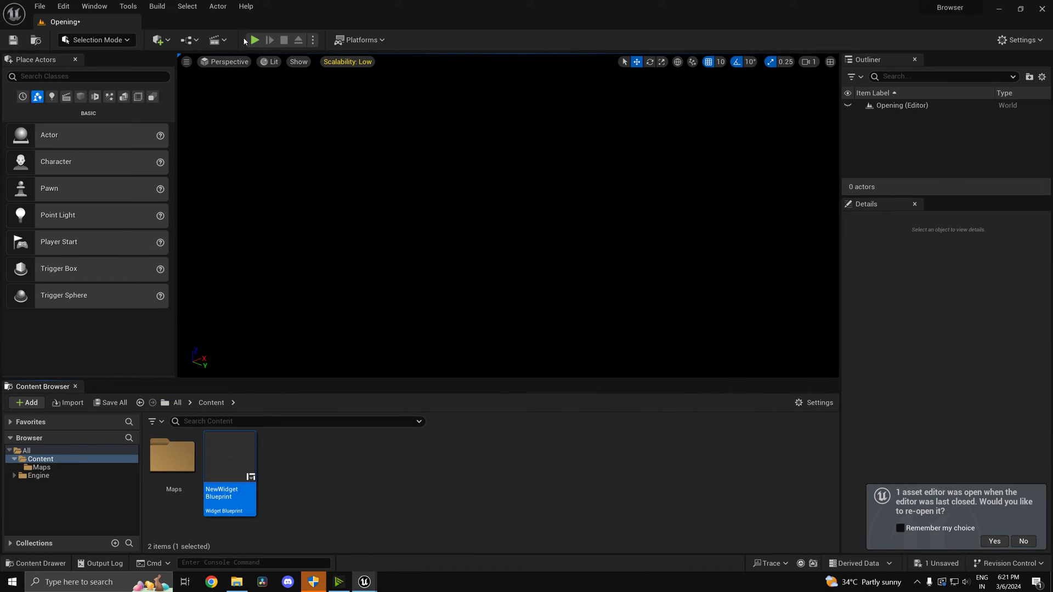
Reopen Page.html in Notepad from the Saved folder and delete the line break tag
{"action": "left_click", "coordinate": [253, 40]}
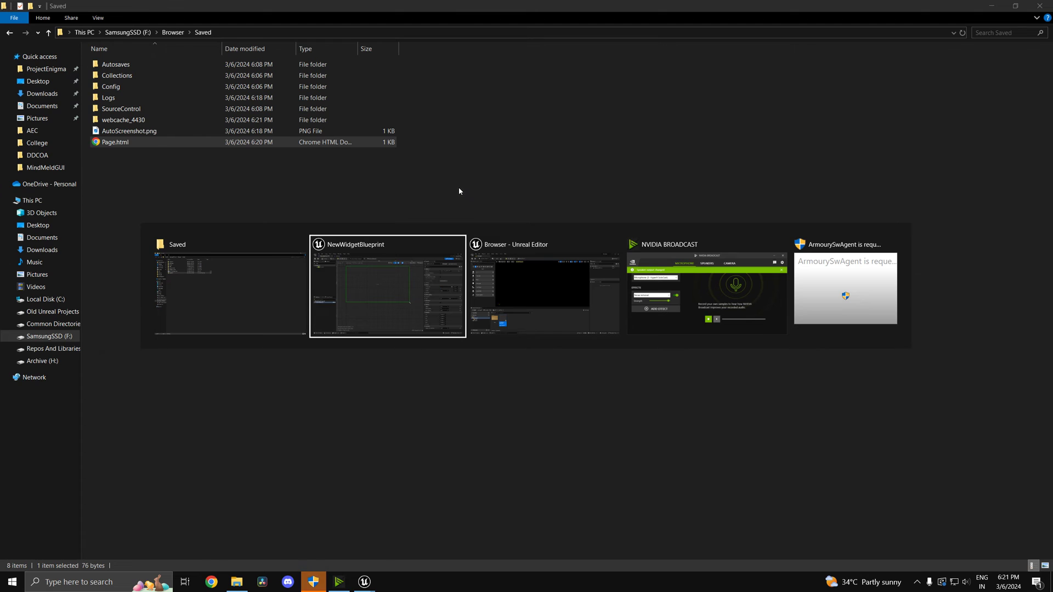
{"action": "left_click", "coordinate": [387, 286]}
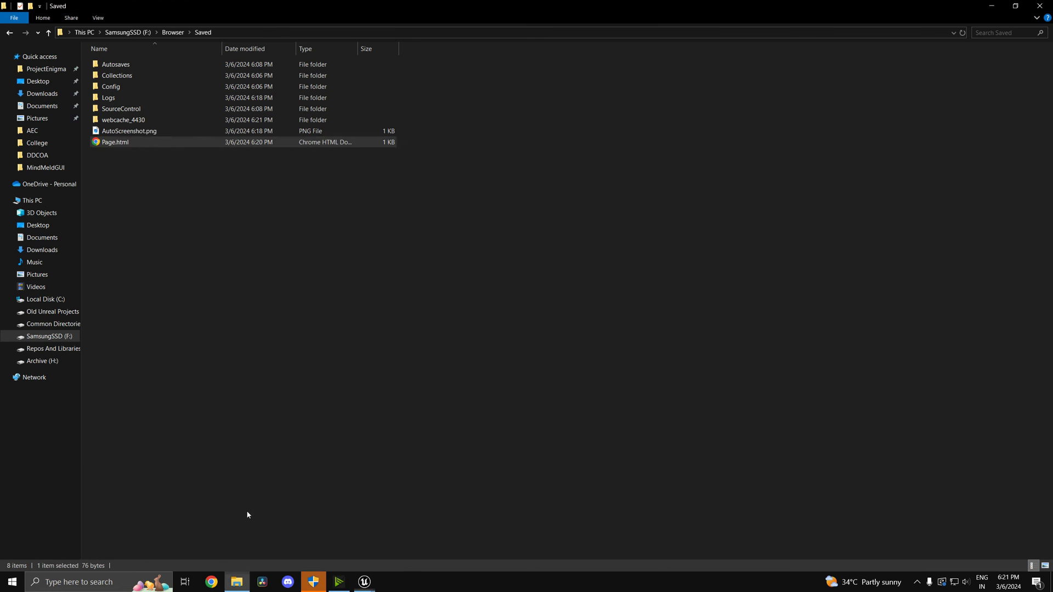
{"action": "right_click", "coordinate": [115, 142]}
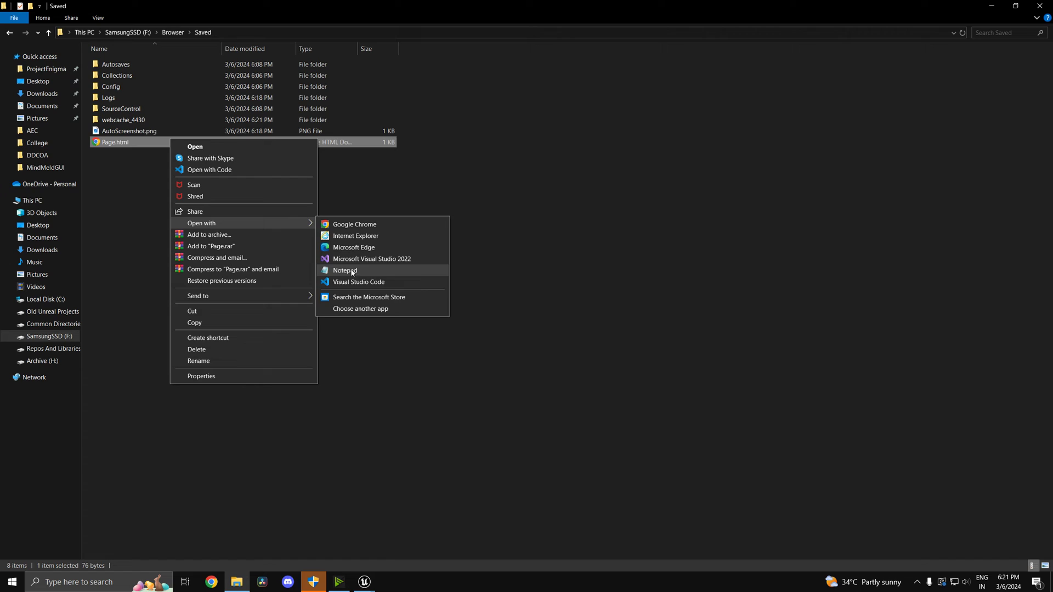
{"action": "left_click", "coordinate": [344, 270]}
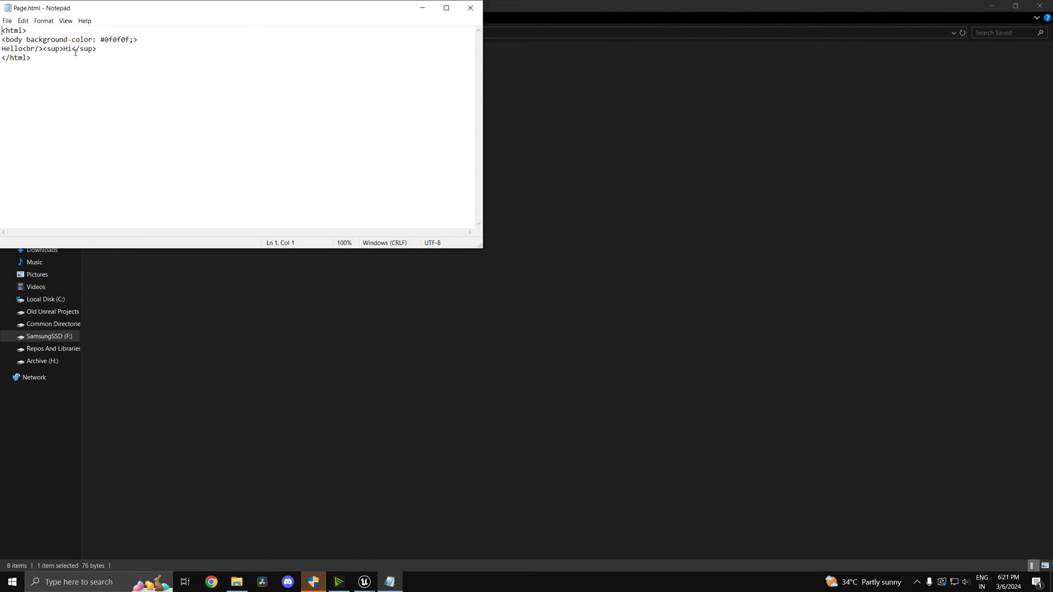
{"action": "double_click", "coordinate": [31, 48]}
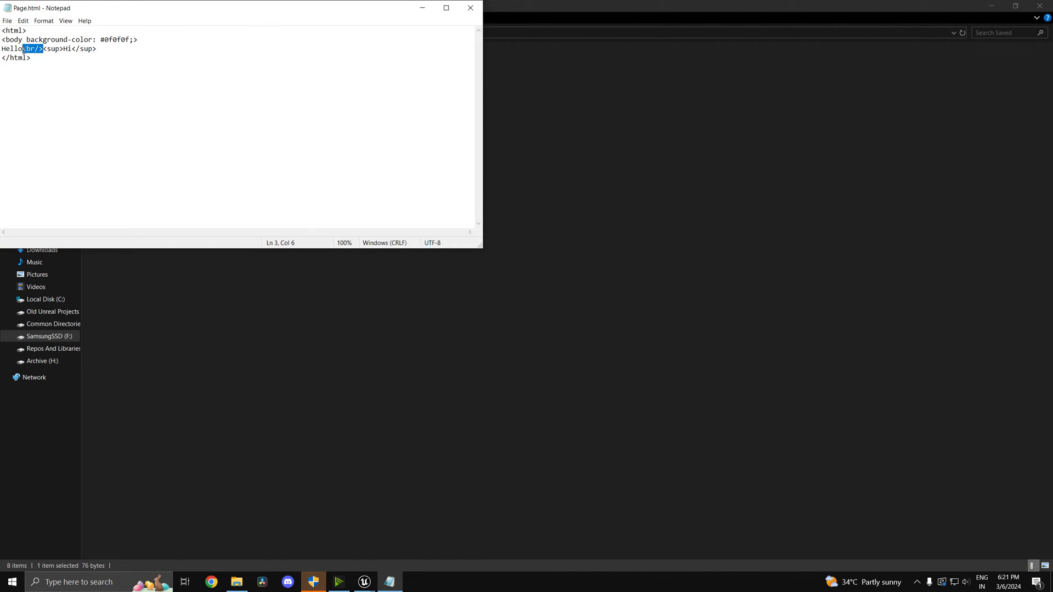
{"action": "key", "text": "Delete"}
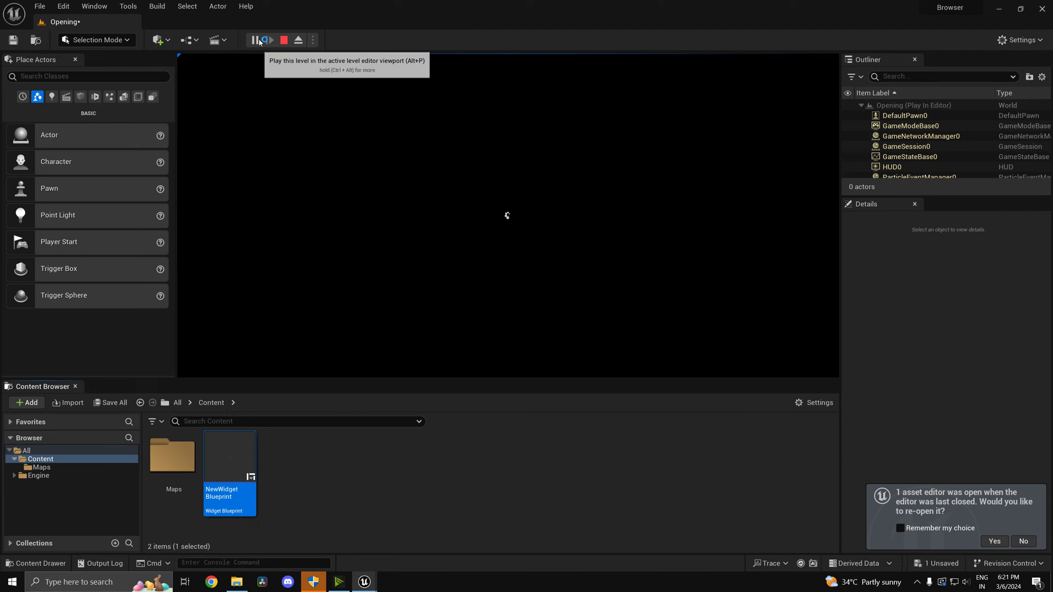
Set the Web Browser widget's render transform Scale to 2.0 on both axes
{"action": "left_click", "coordinate": [259, 40]}
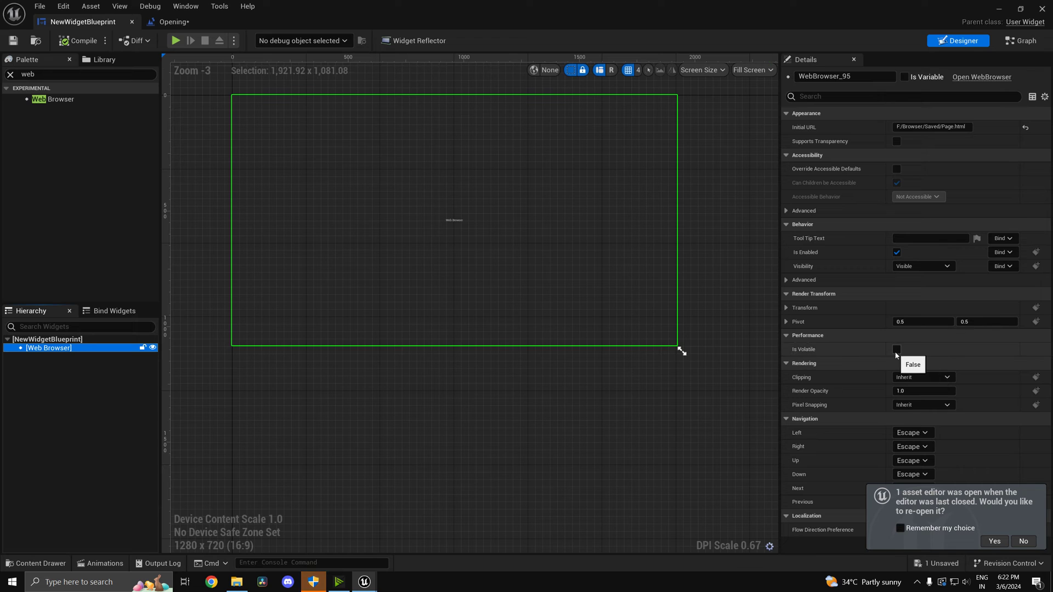
{"action": "mouse_move", "coordinate": [806, 311]}
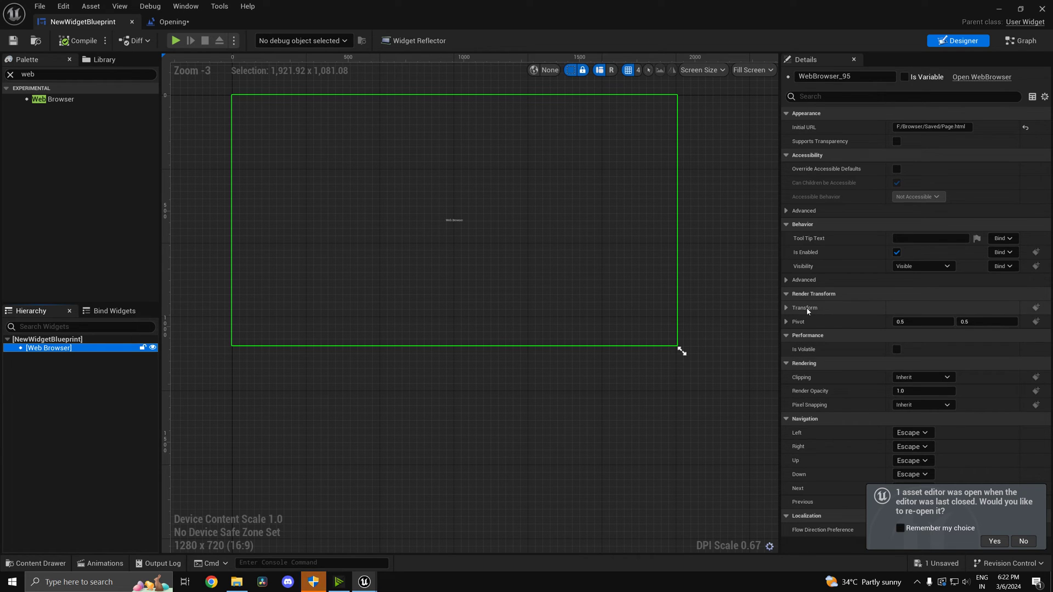
{"action": "left_click", "coordinate": [786, 307]}
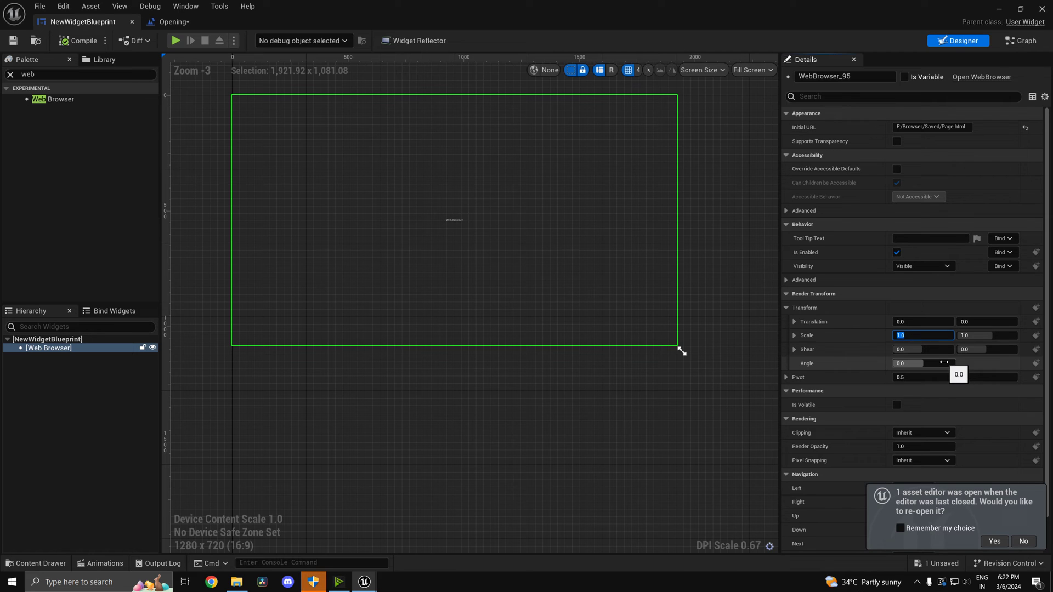
{"action": "type", "text": "2.0"}
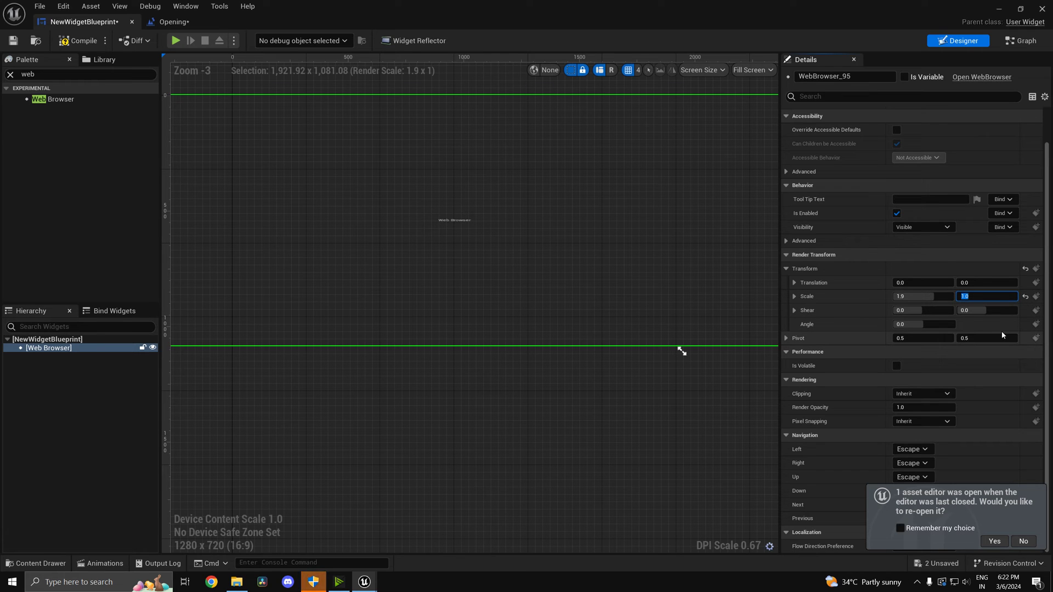
{"action": "type", "text": "1.2"}
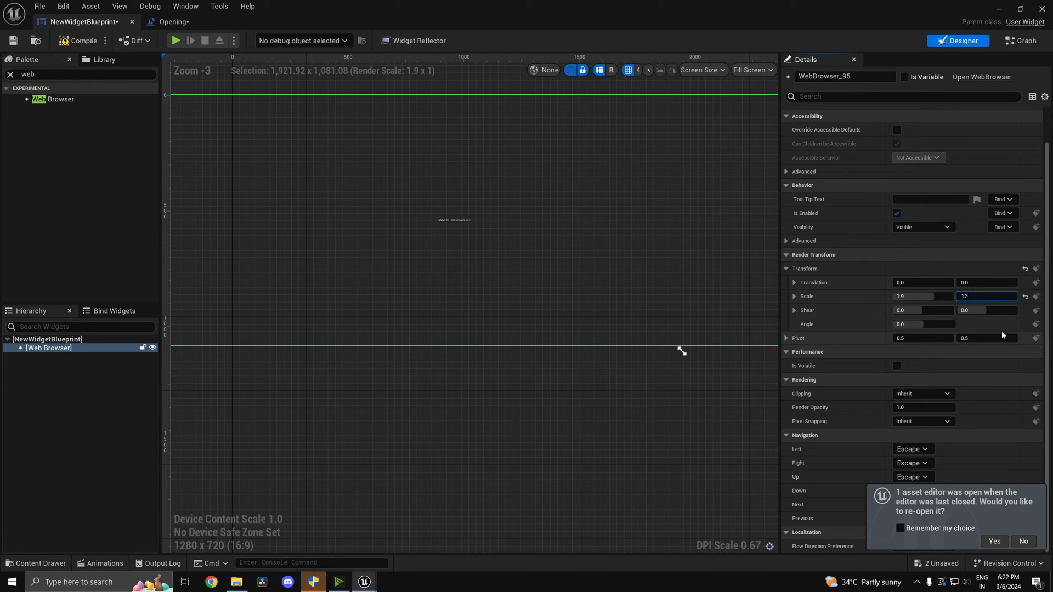
{"action": "type", "text": "2.0"}
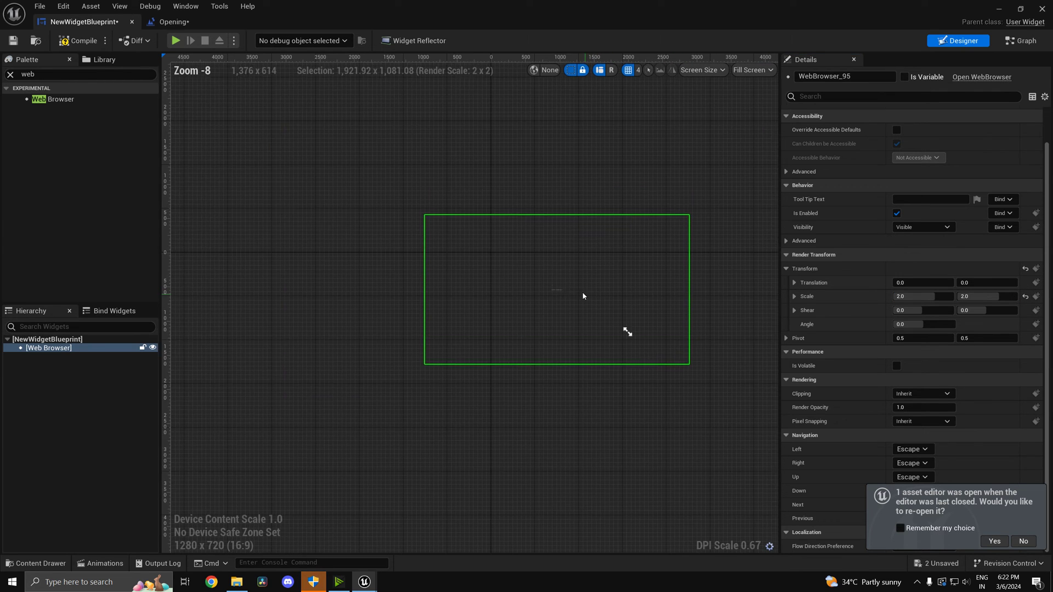
{"action": "scroll", "scroll_direction": "up", "scroll_amount": 3}
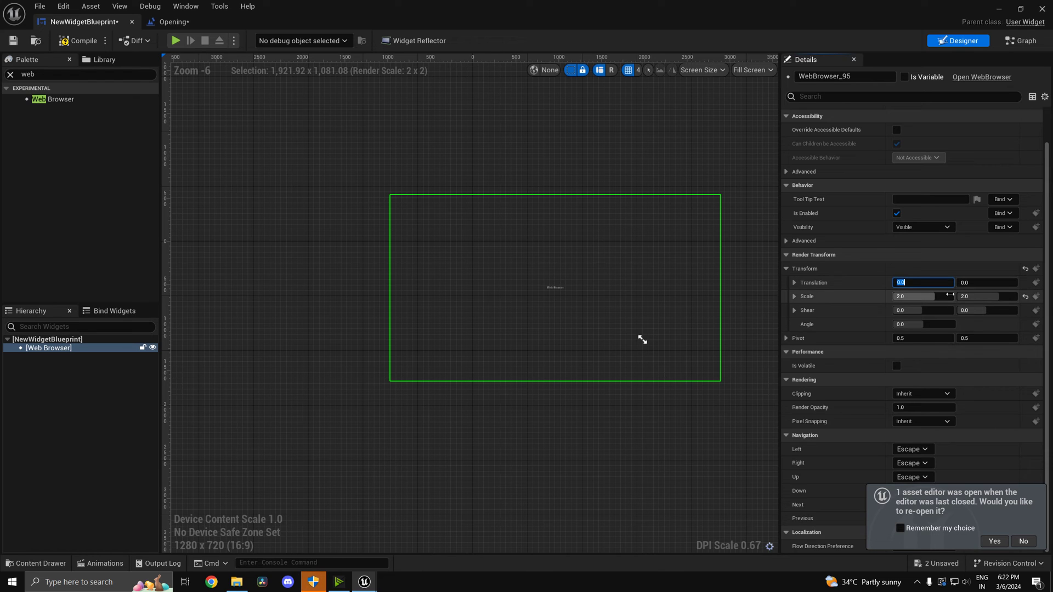
Adjust the render transform Translation values, editing the vertical offset
{"action": "type", "text": "1.0"}
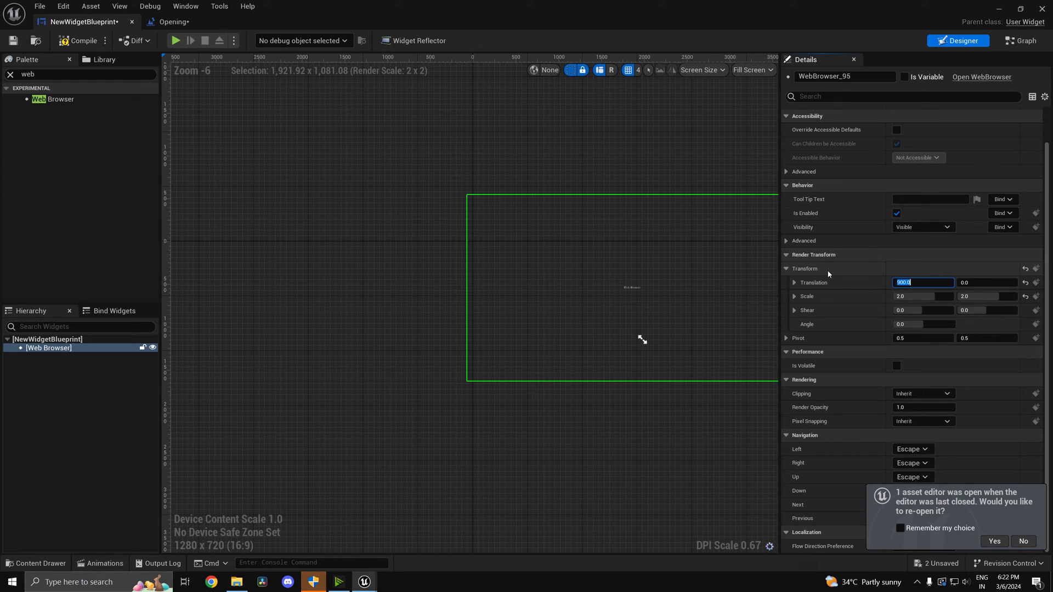
{"action": "mouse_move", "coordinate": [899, 276]}
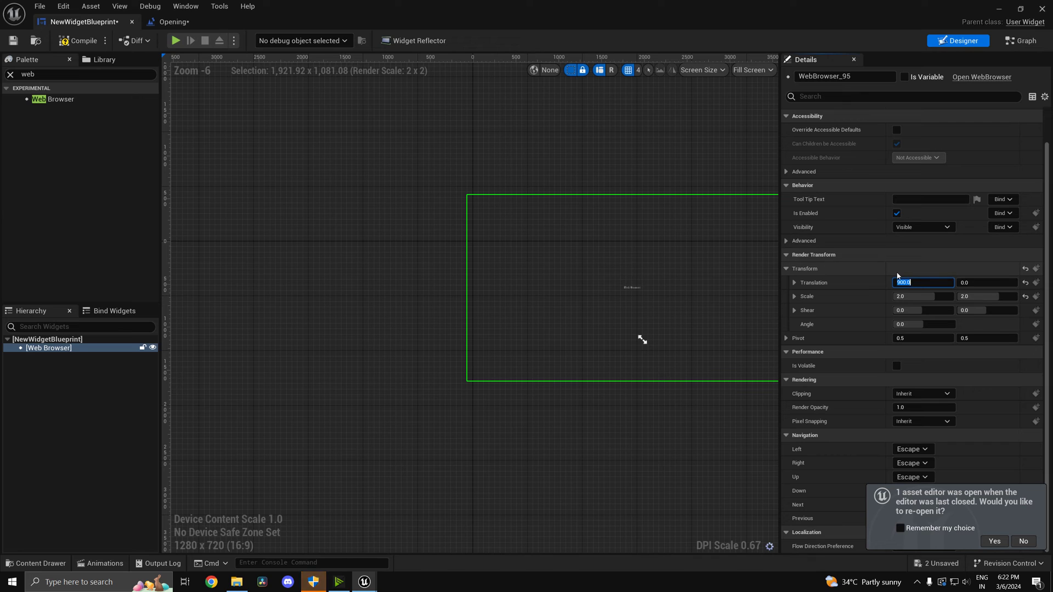
{"action": "type", "text": "0.0"}
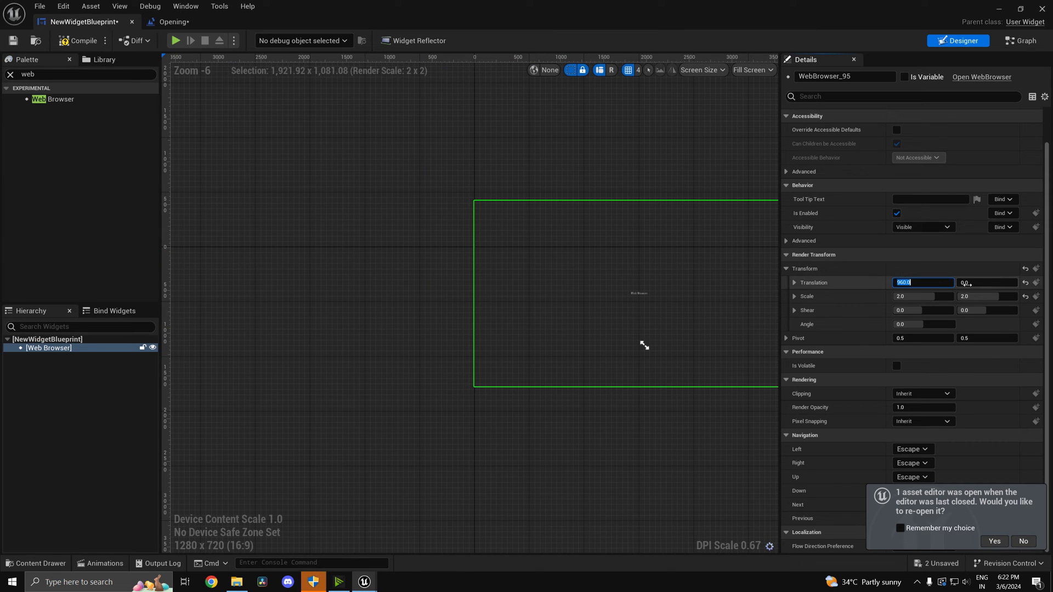
{"action": "left_click", "coordinate": [986, 282]}
{"action": "type", "text": "540"}
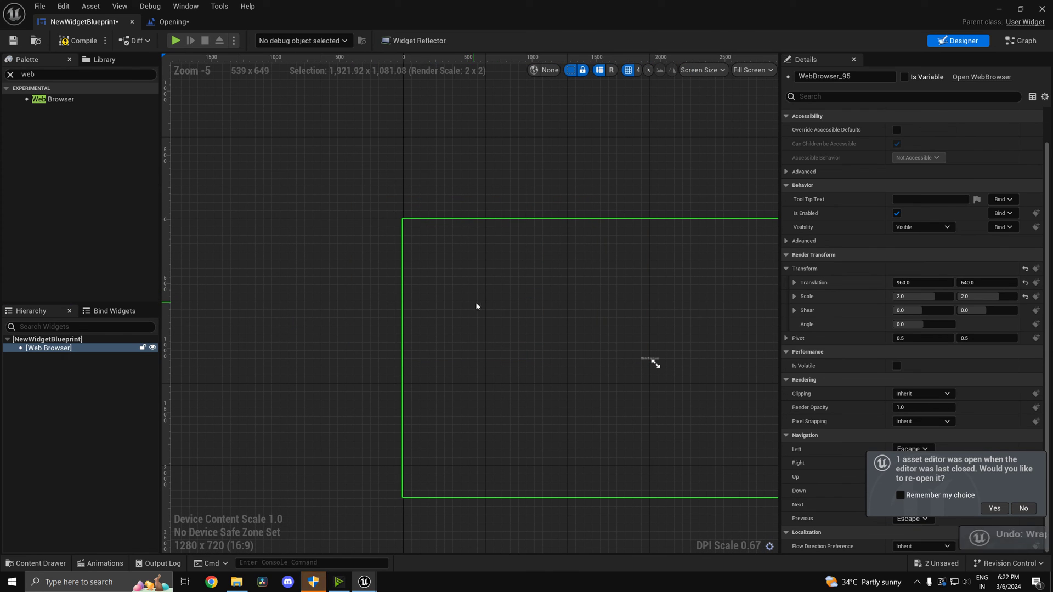
{"action": "scroll", "scroll_direction": "down", "scroll_amount": 3}
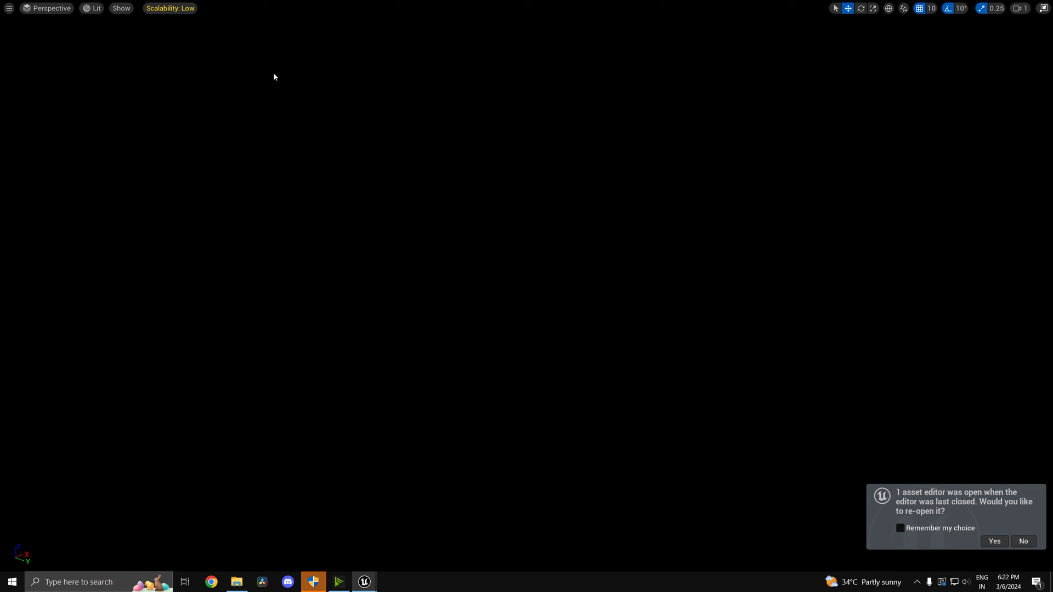
Preview the Hello page in play mode, then undo the transform edits back to defaults
{"action": "left_click", "coordinate": [339, 582]}
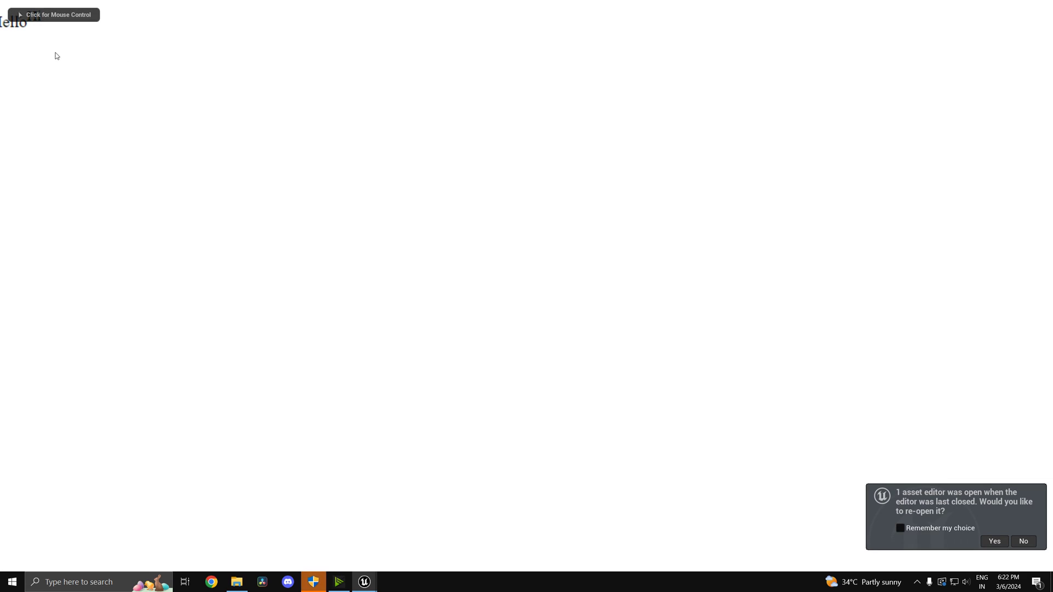
{"action": "mouse_move", "coordinate": [25, 59]}
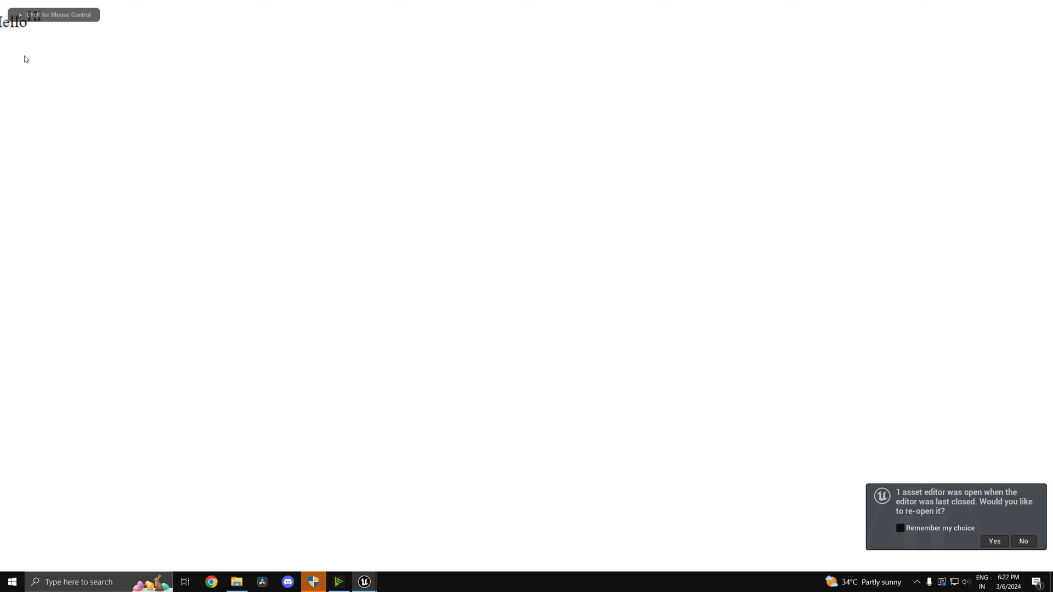
{"action": "type", "text": "Hi"}
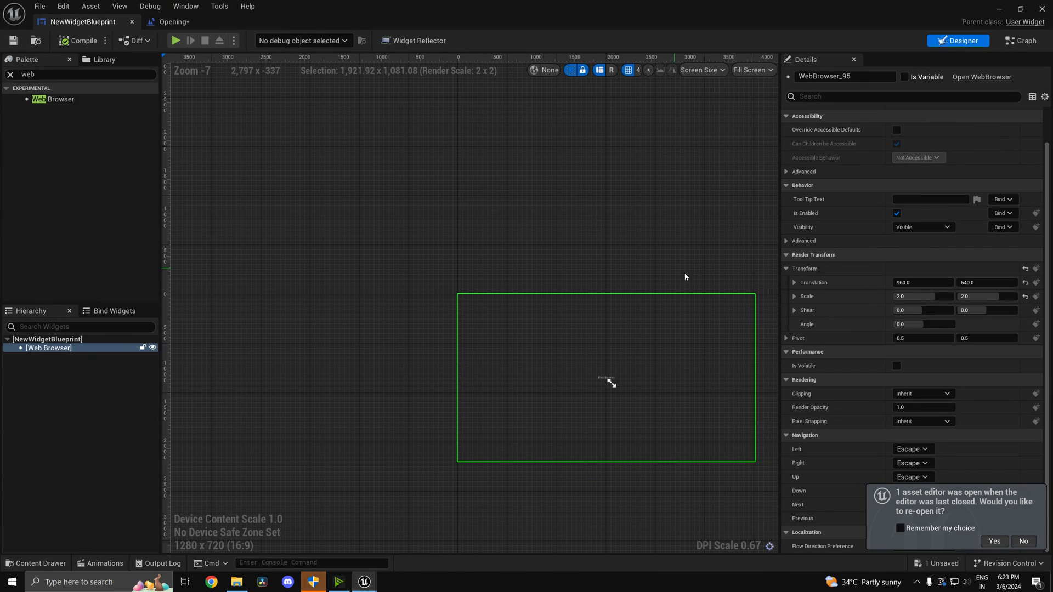
{"action": "mouse_move", "coordinate": [673, 272]}
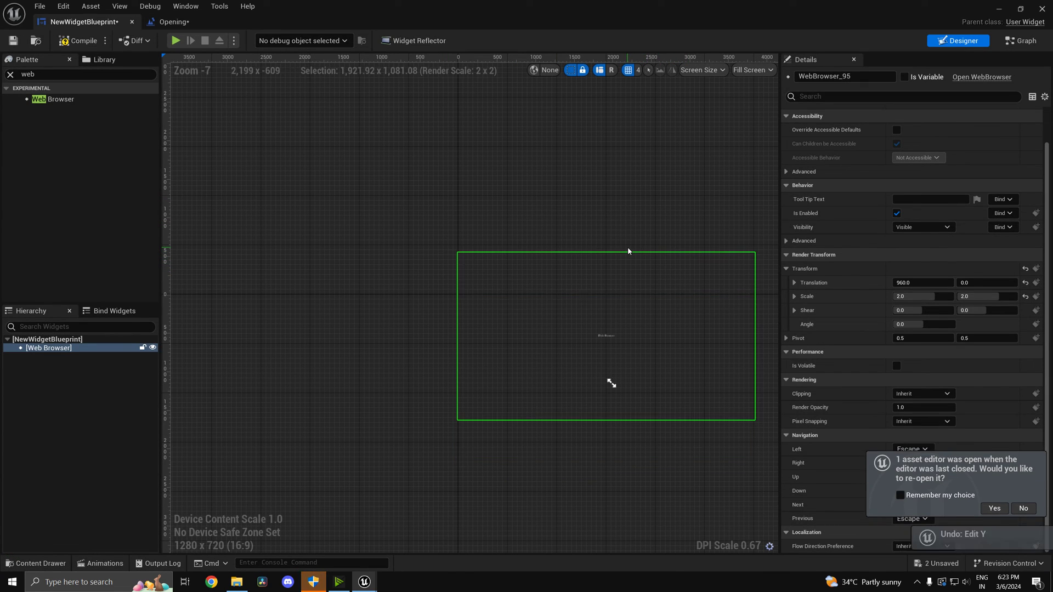
{"action": "key", "text": "ctrl+z"}
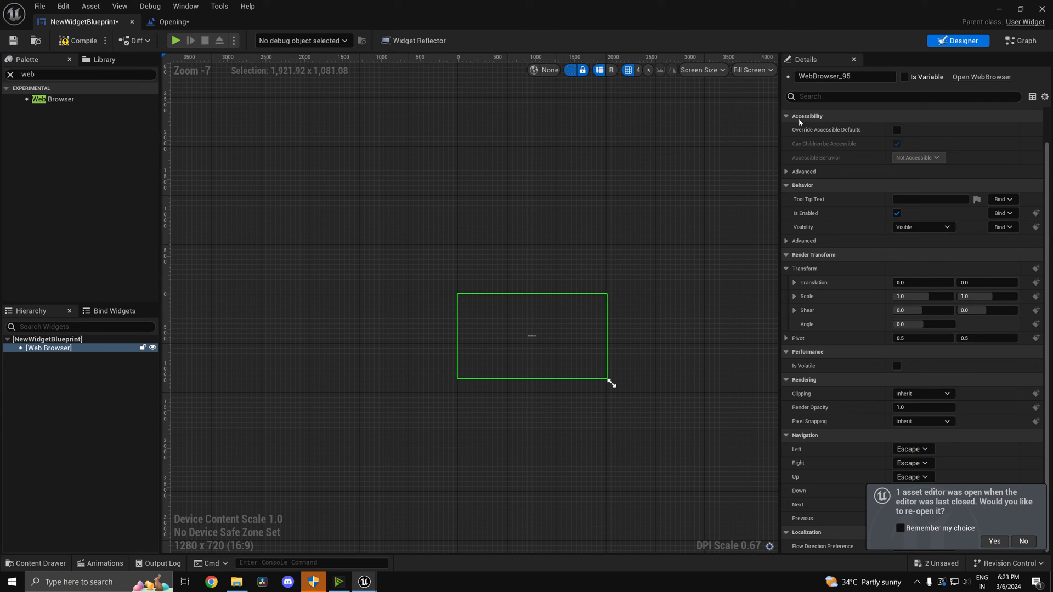
{"action": "left_click", "coordinate": [1020, 41]}
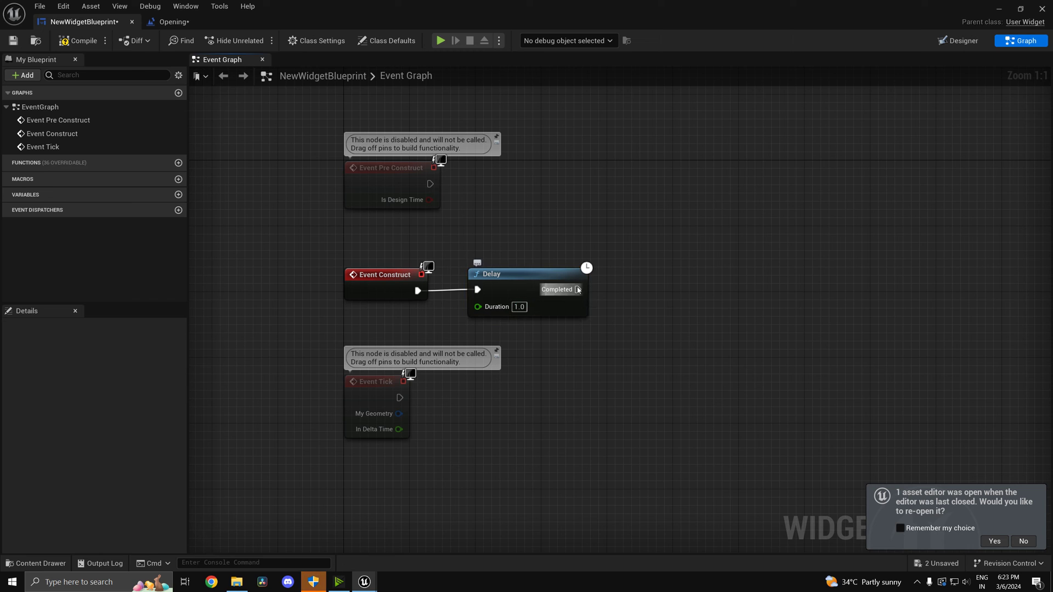
Mark WebBrowser_95 as Is Variable and search 'Url' actions from its Event Graph reference
{"action": "left_click", "coordinate": [962, 40]}
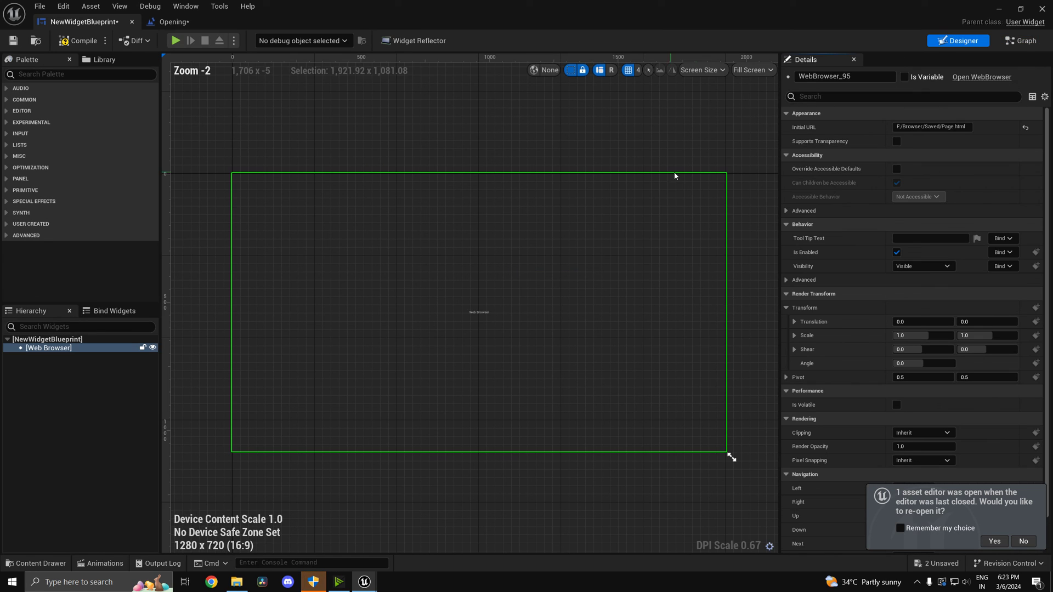
{"action": "left_click", "coordinate": [904, 77]}
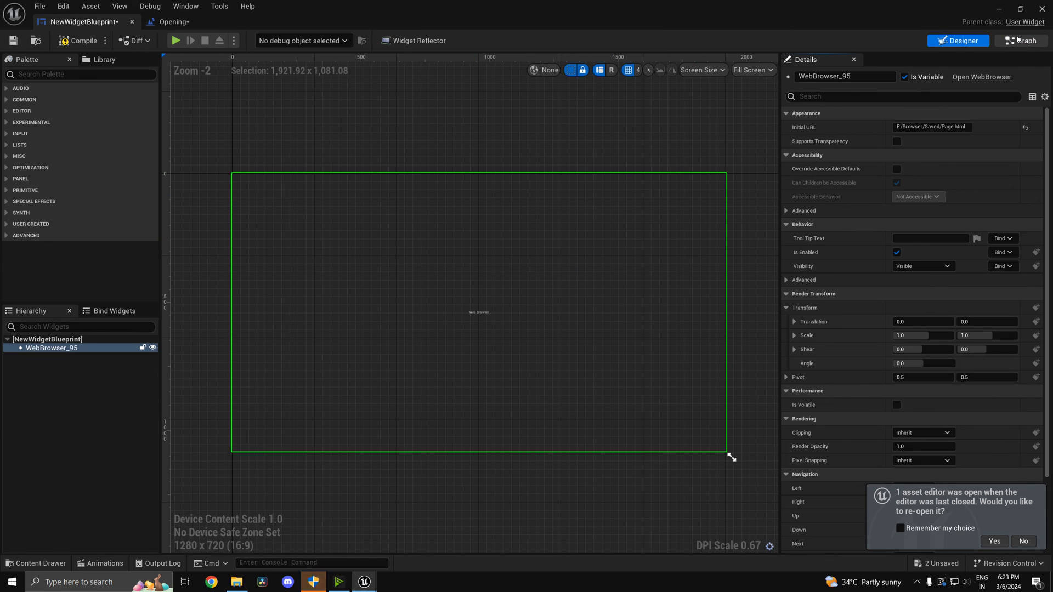
{"action": "left_click", "coordinate": [1021, 40]}
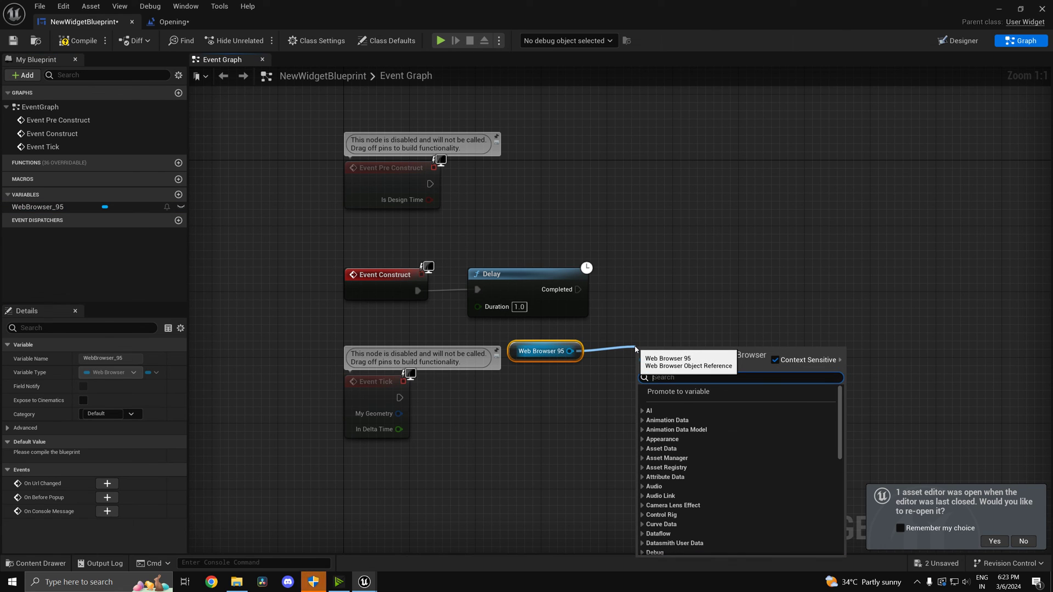
{"action": "type", "text": "Url"}
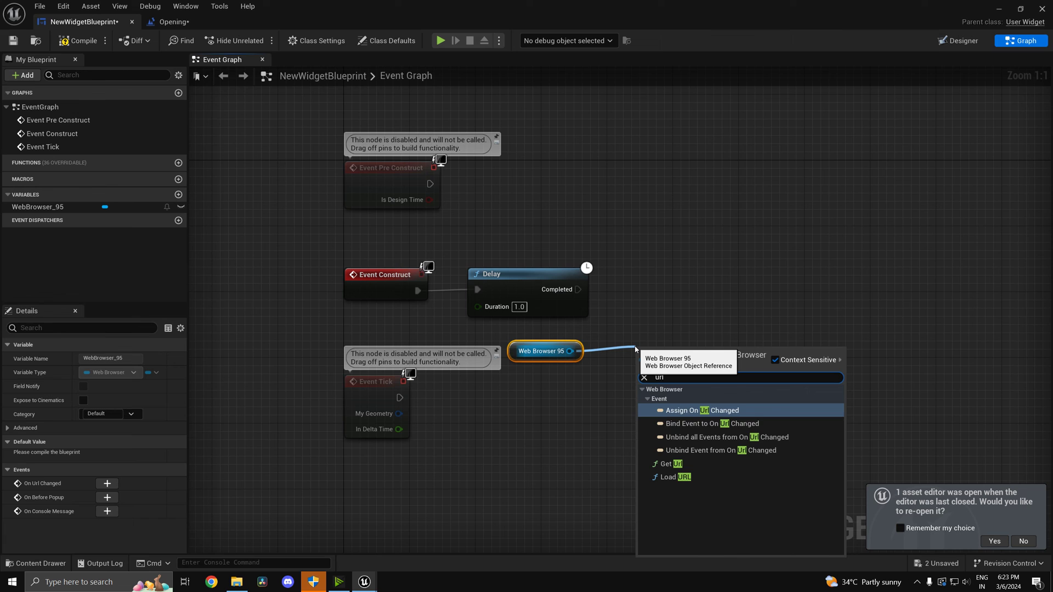
{"action": "mouse_move", "coordinate": [679, 477]}
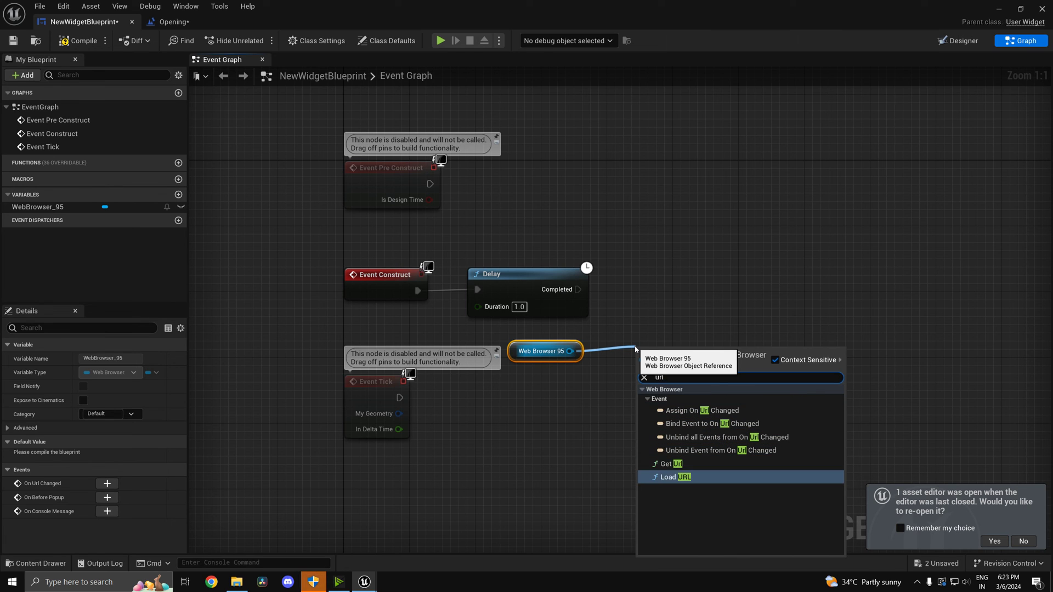
{"action": "left_click", "coordinate": [673, 477]}
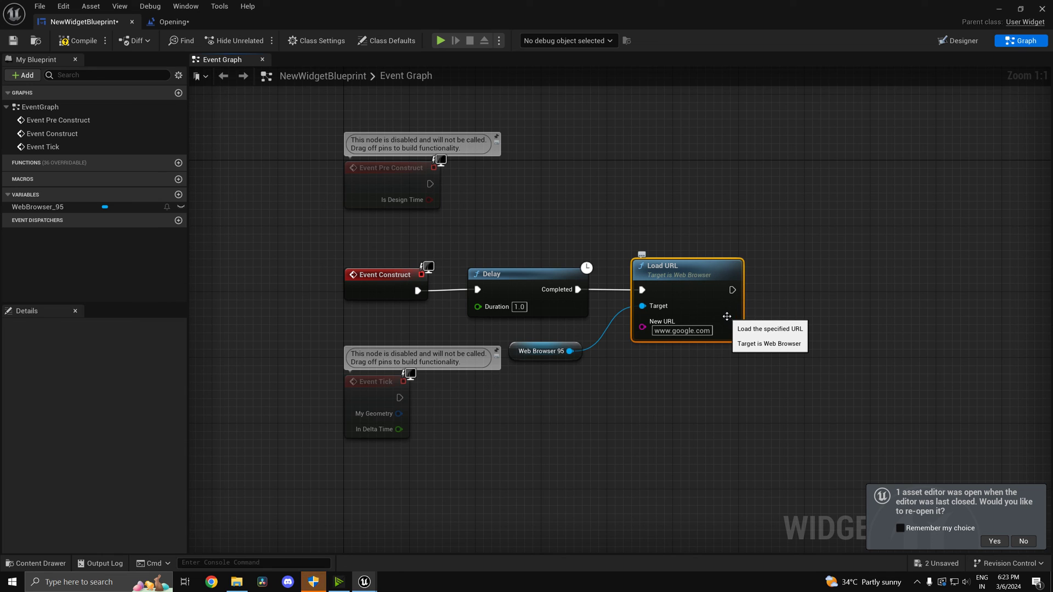
{"action": "mouse_move", "coordinate": [735, 355]}
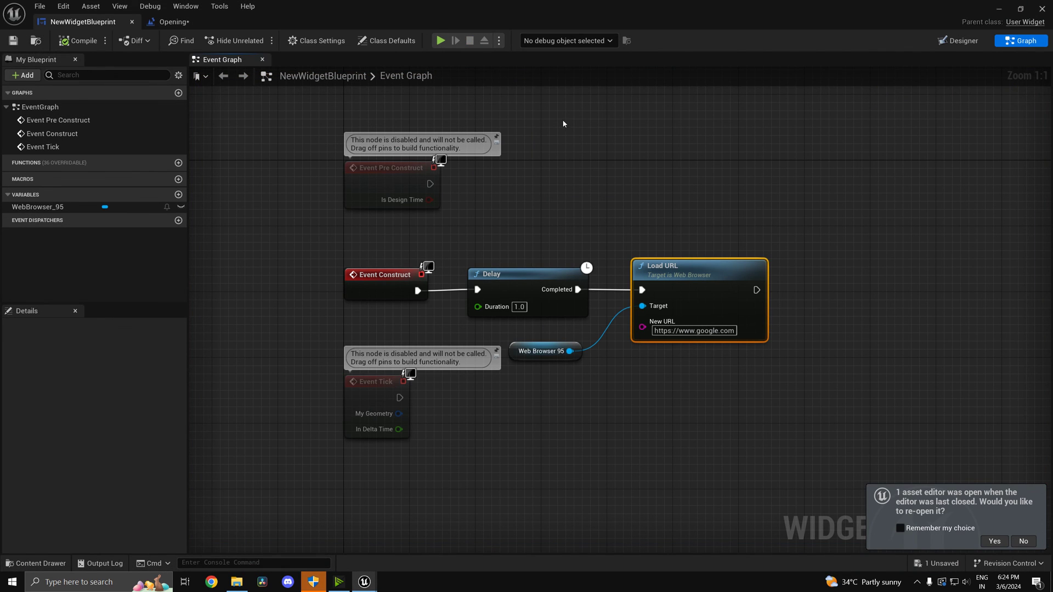
{"action": "mouse_move", "coordinate": [493, 101]}
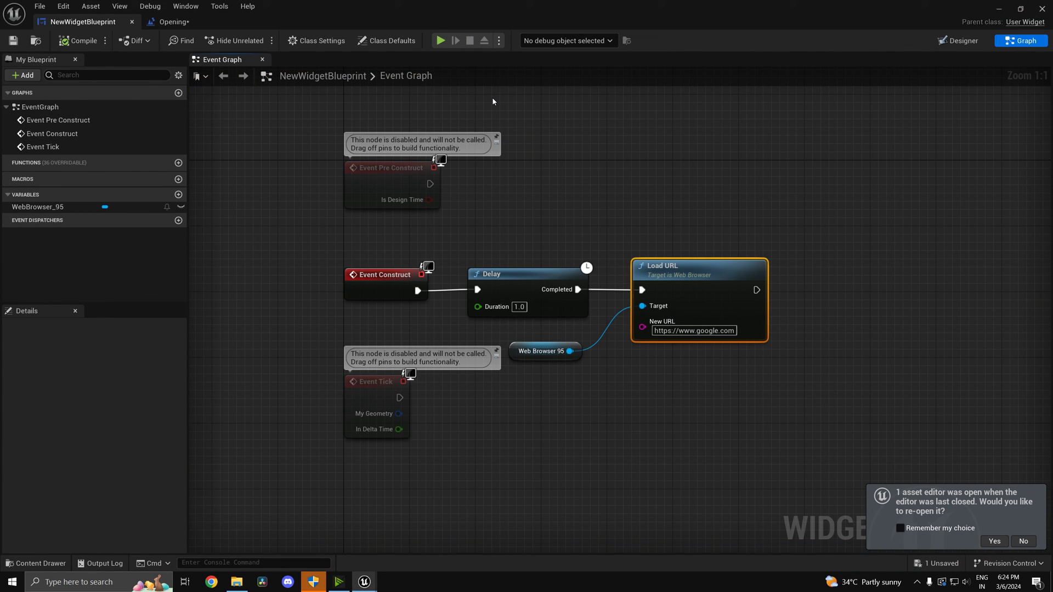